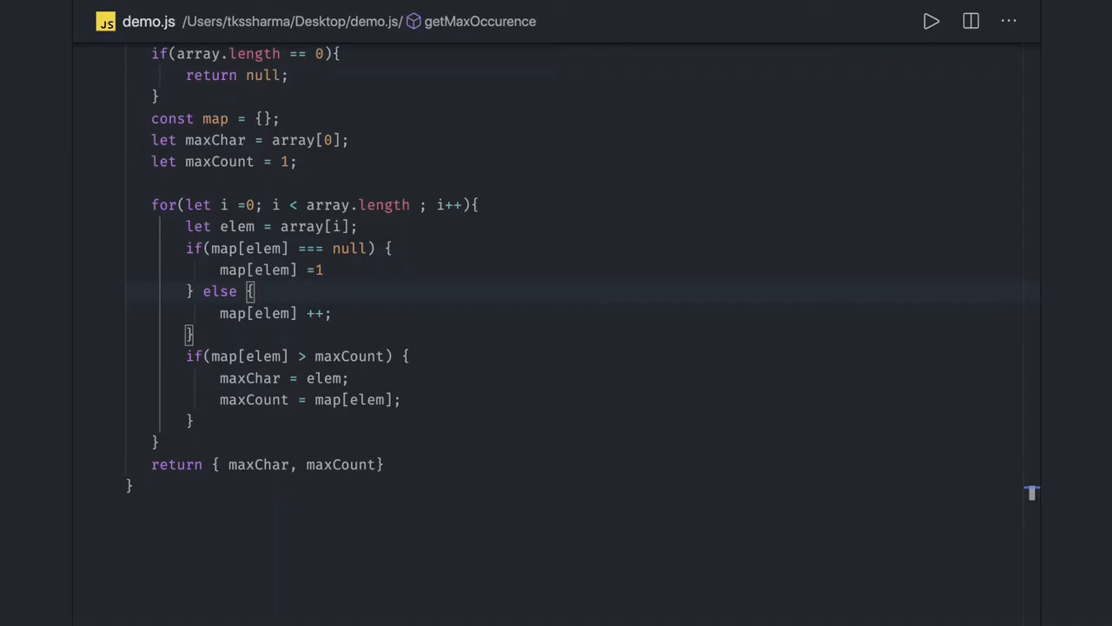
Step: Add the comment '// odo meter // 250 KM' below the function
scroll(down, 3)
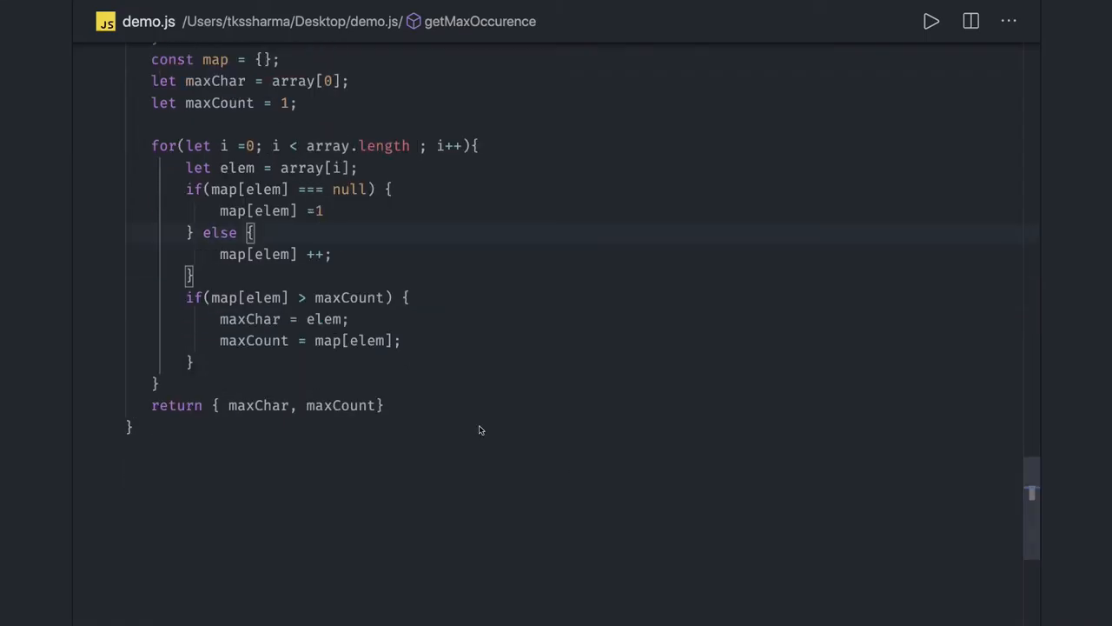
scroll(down, 3)
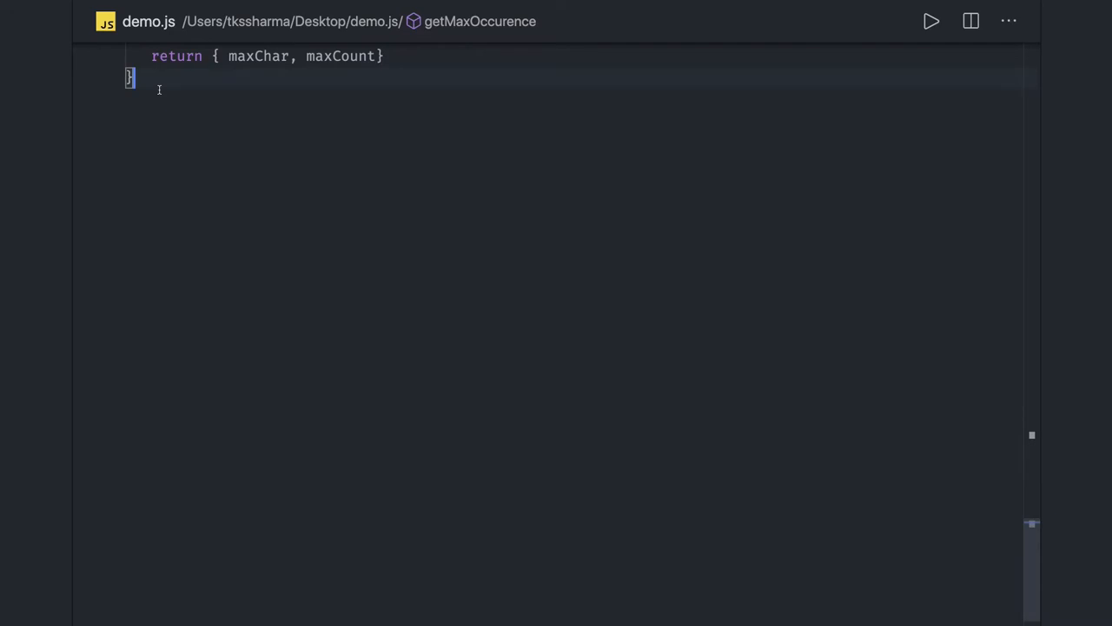
text(//)
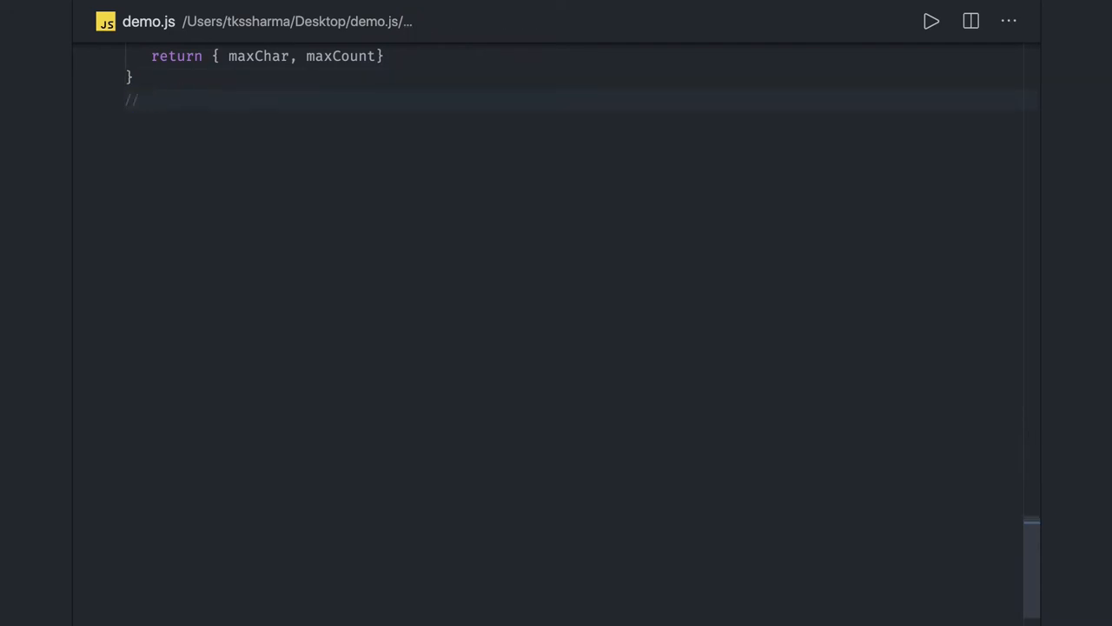
text(odo me)
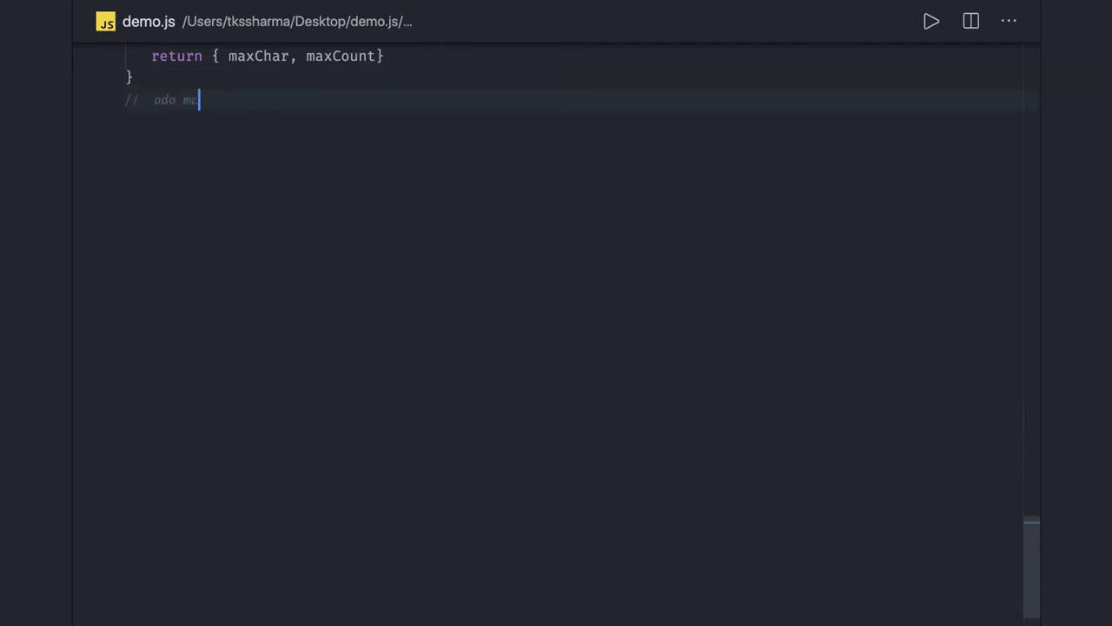
text(ter)
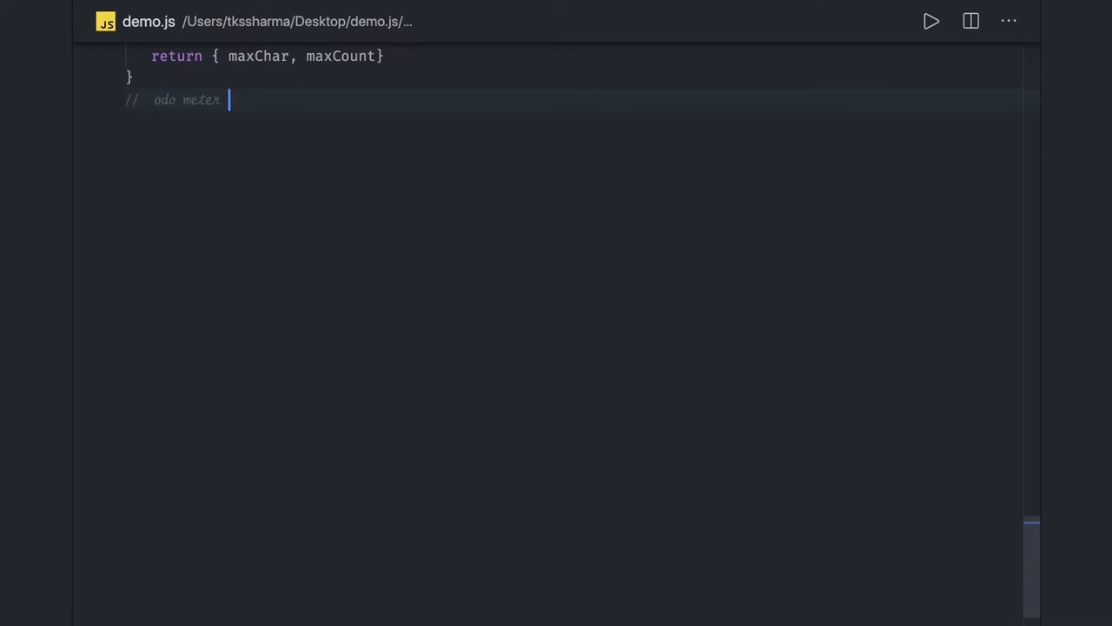
text(//)
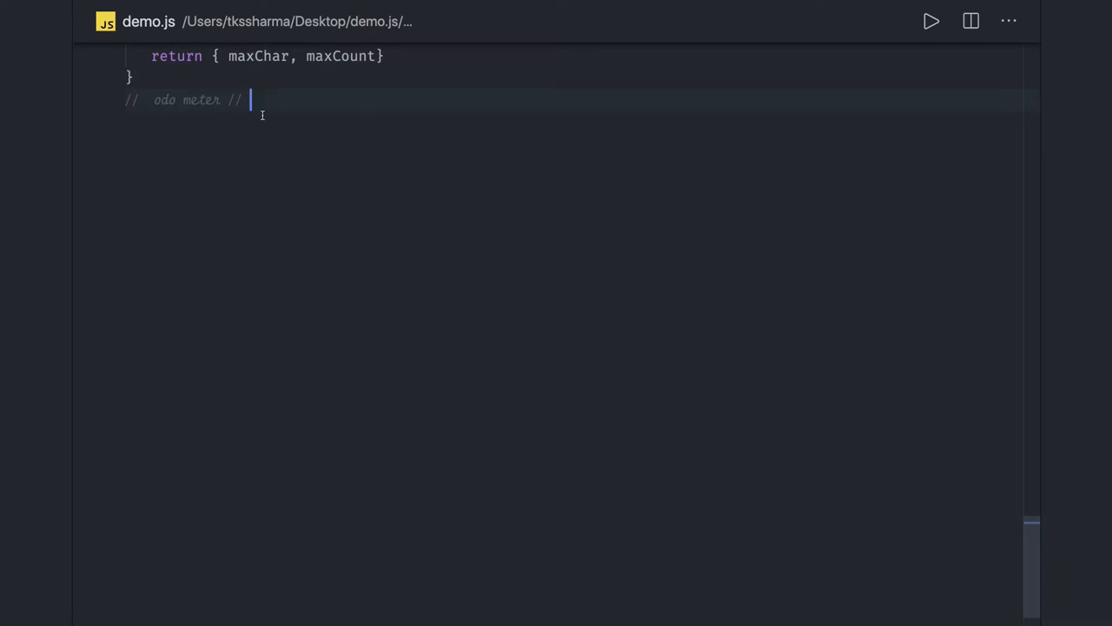
text(250)
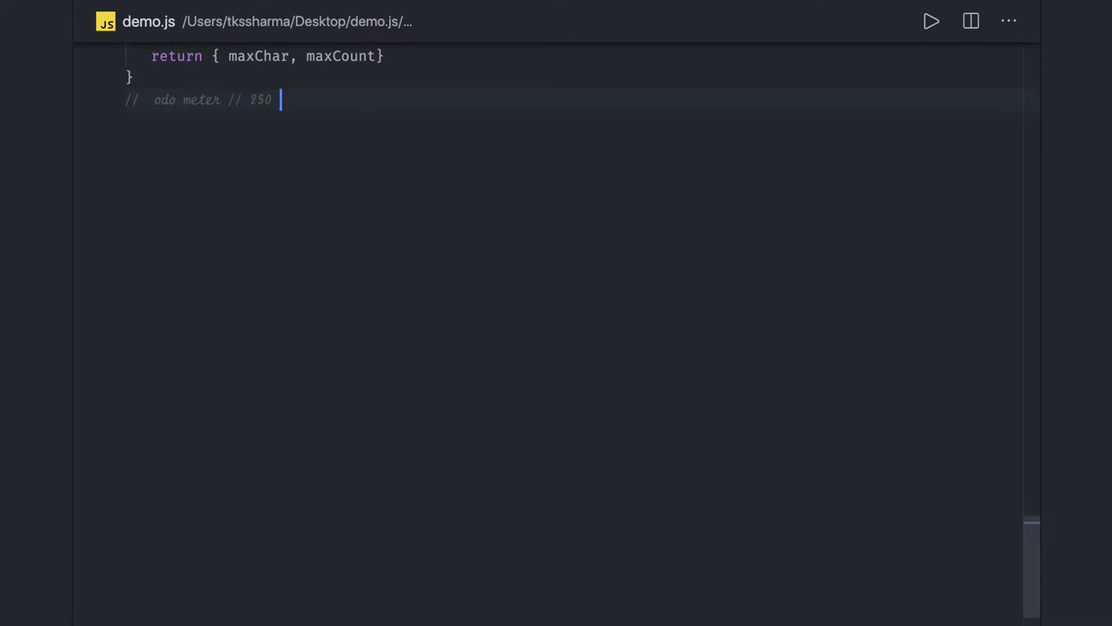
text(KM)
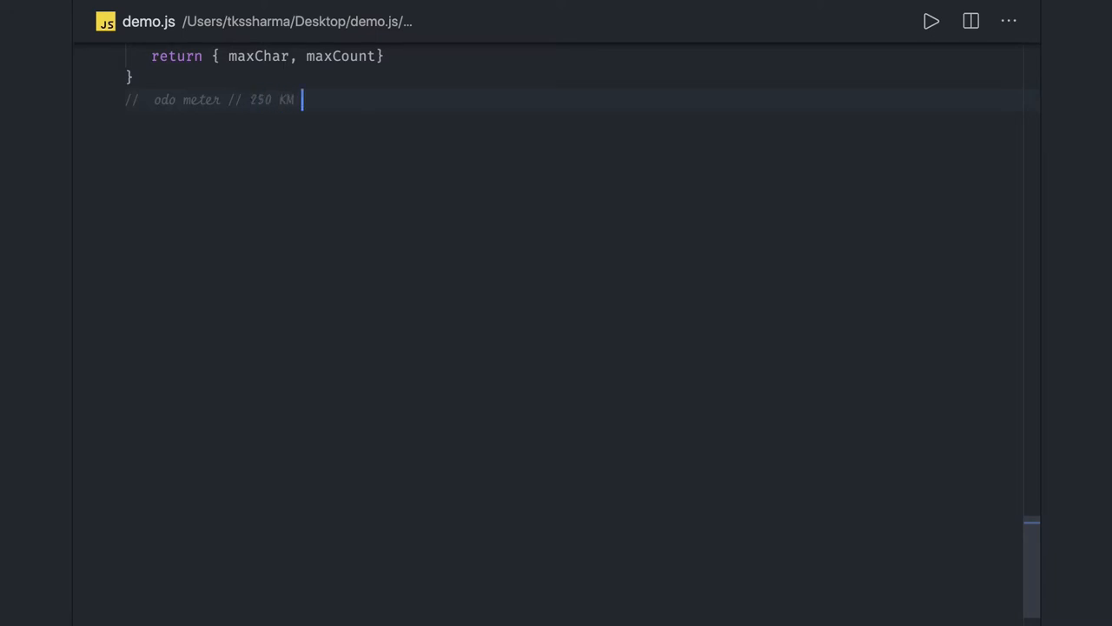
key(Enter)
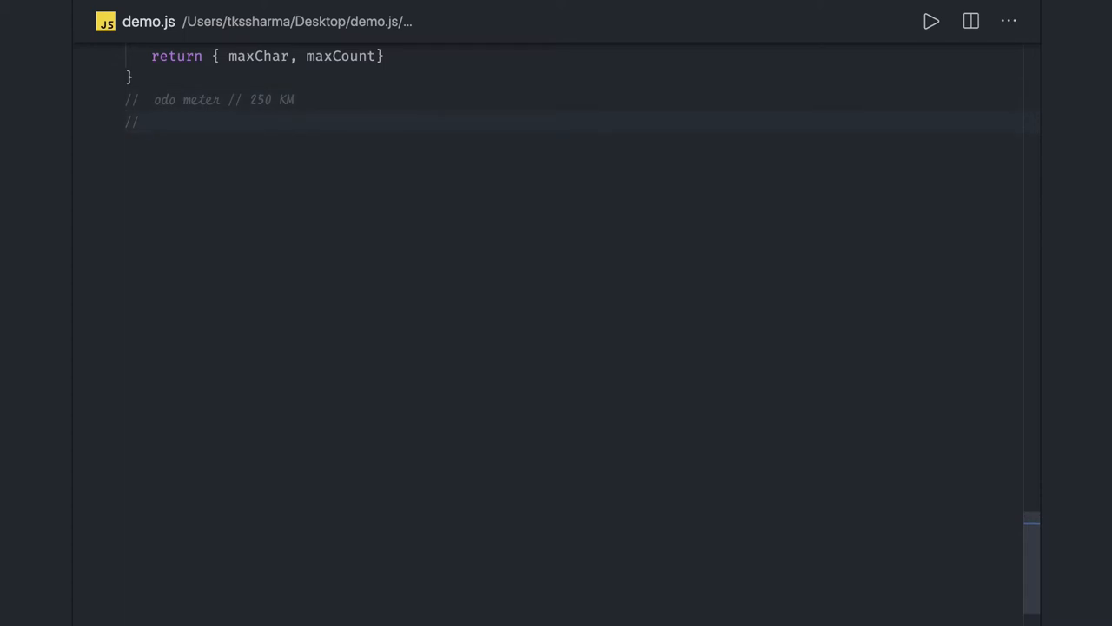
Step: Add comment lines for 'number 4' and the numbers 1,2,3,4,5.....500
text(number)
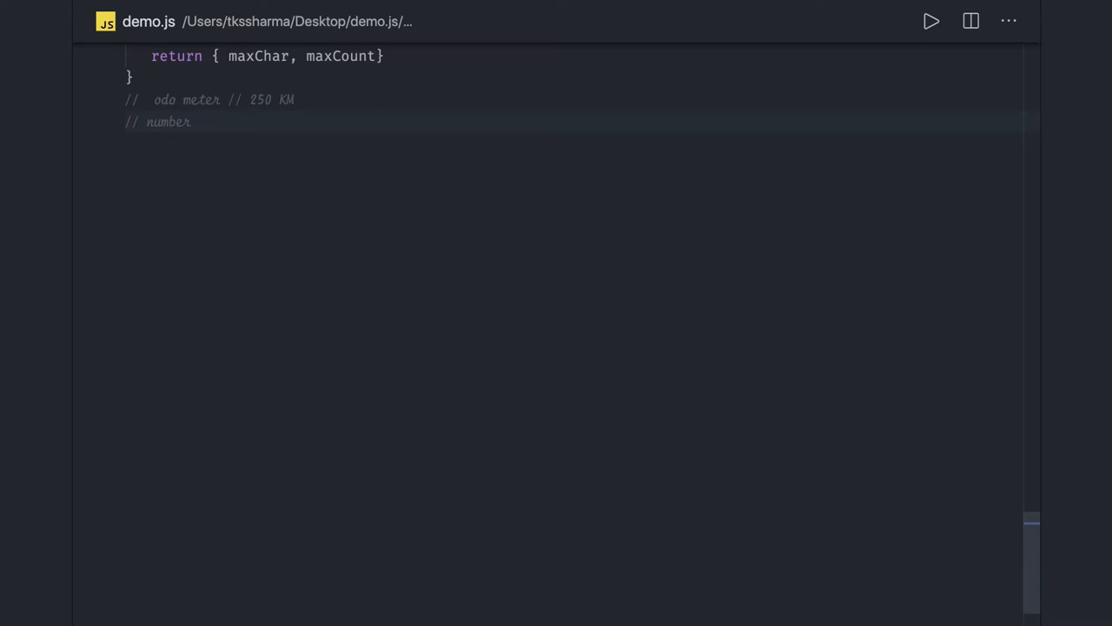
text(4 //)
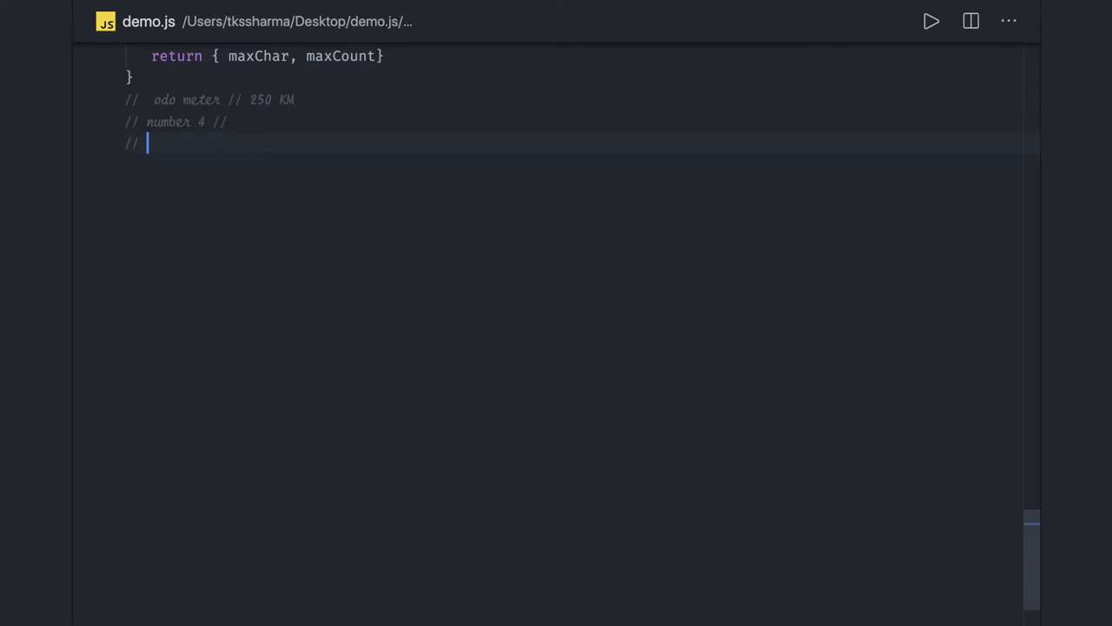
text(1.2.3.4.5...)
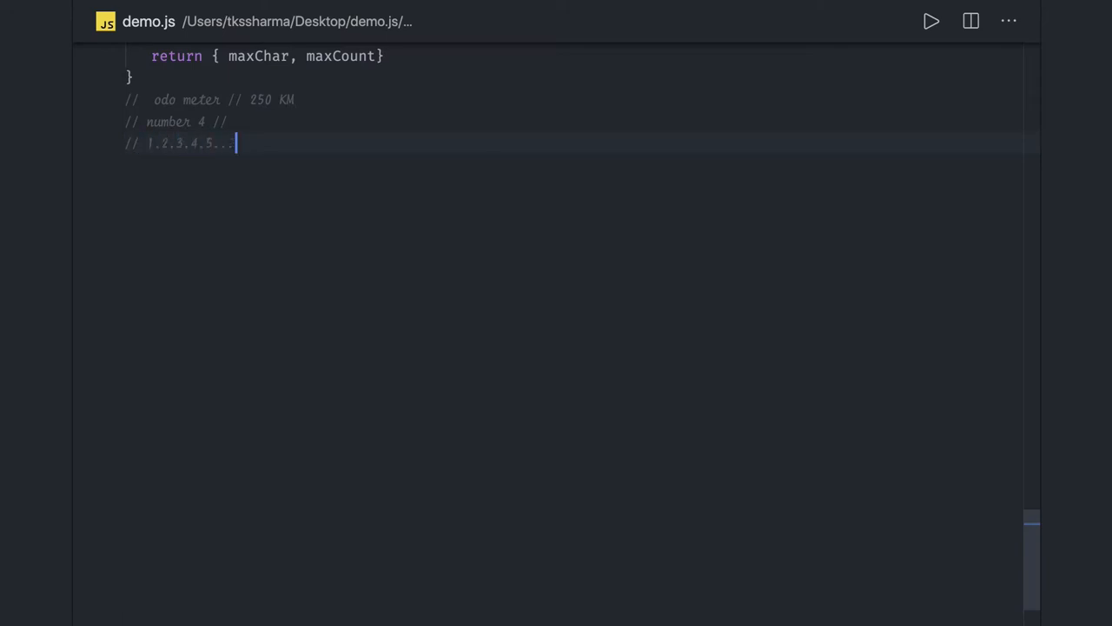
text(500)
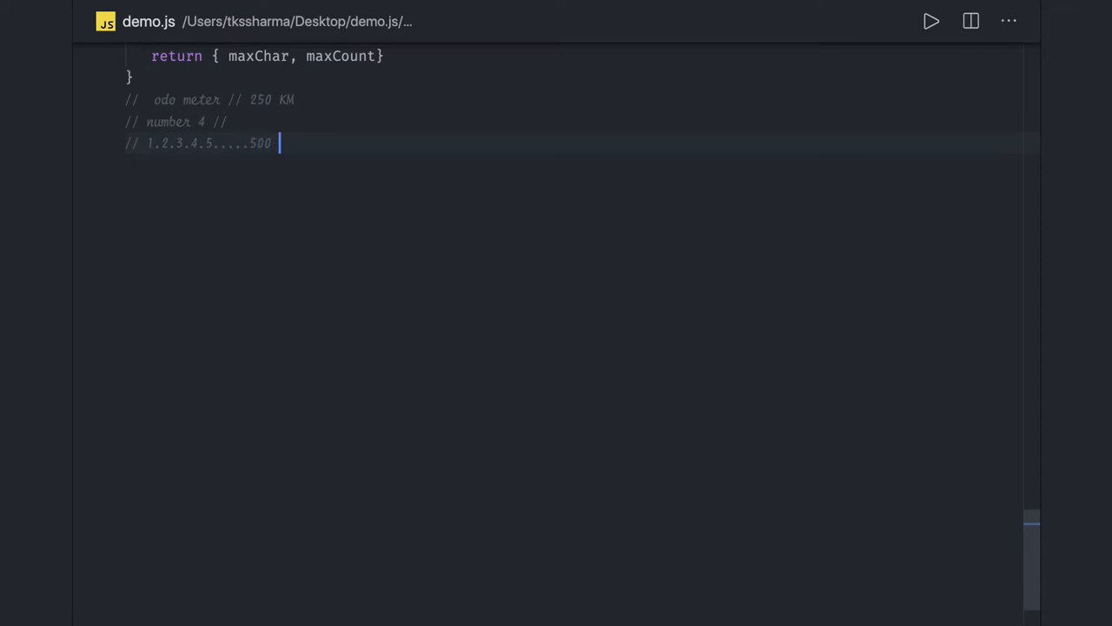
key(Enter)
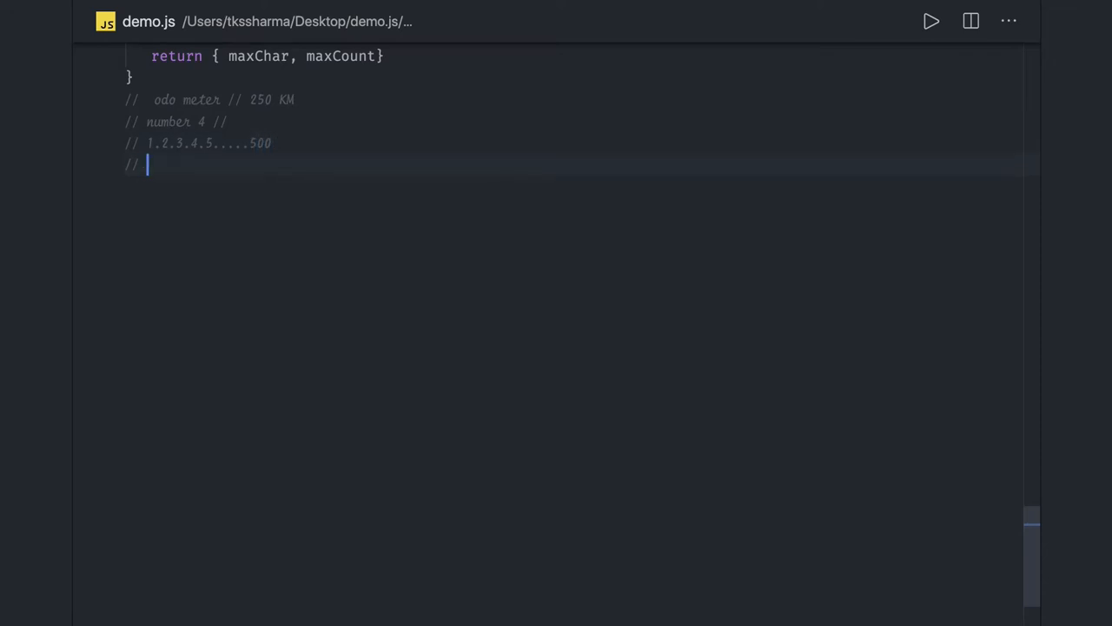
text(4)
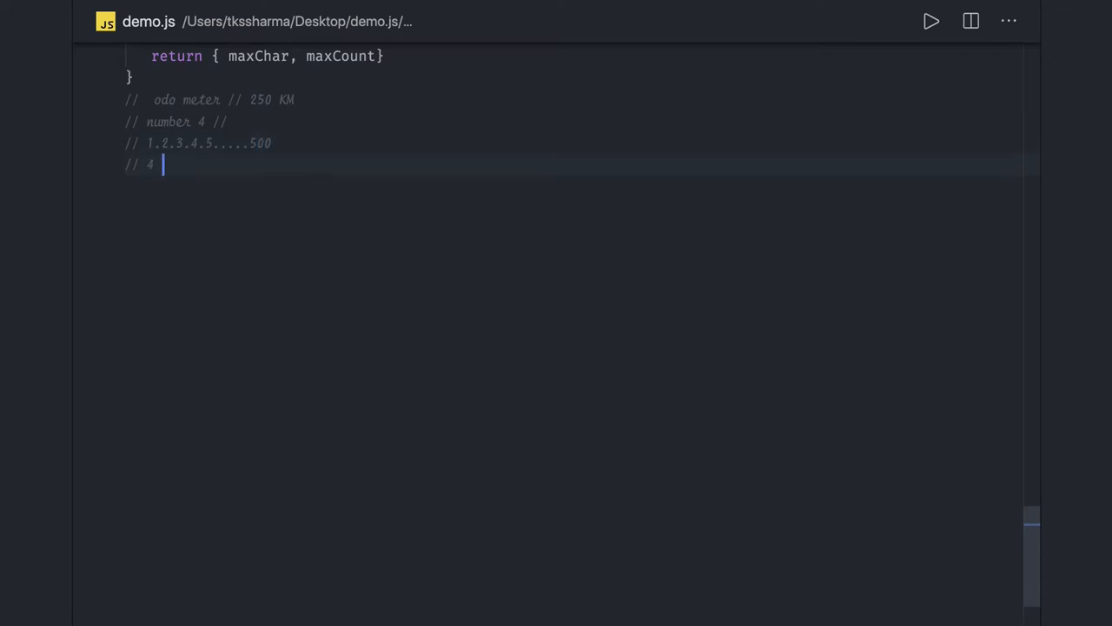
key(Backspace)
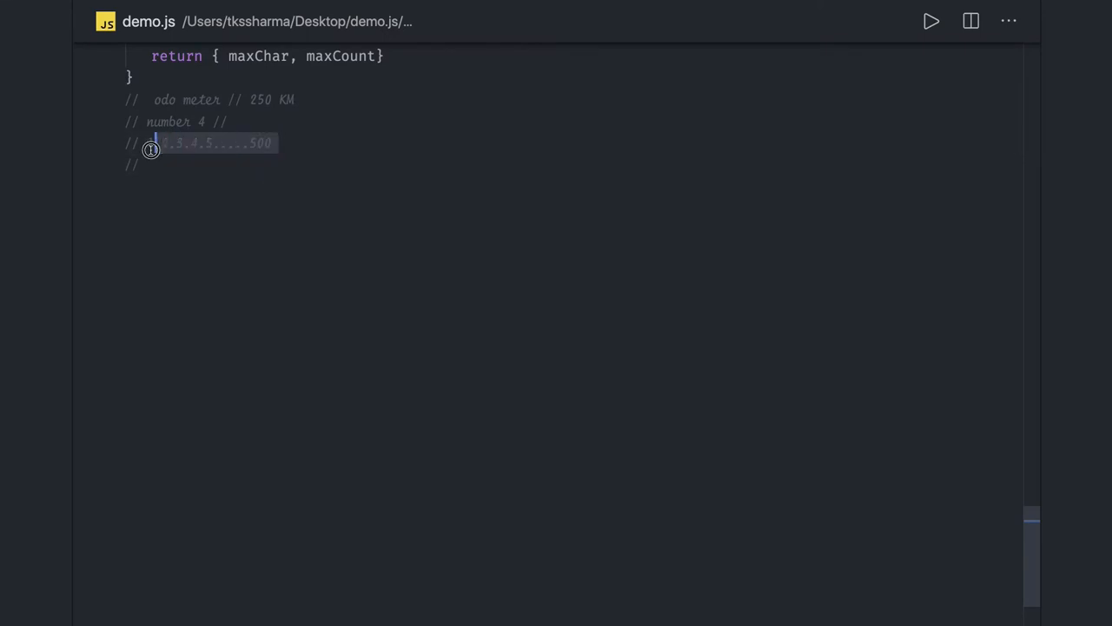
Step: Replace the extra comments with the sample sequence 1,2,3,4,5,6,...55...100...250
drag(152, 142, 125, 122)
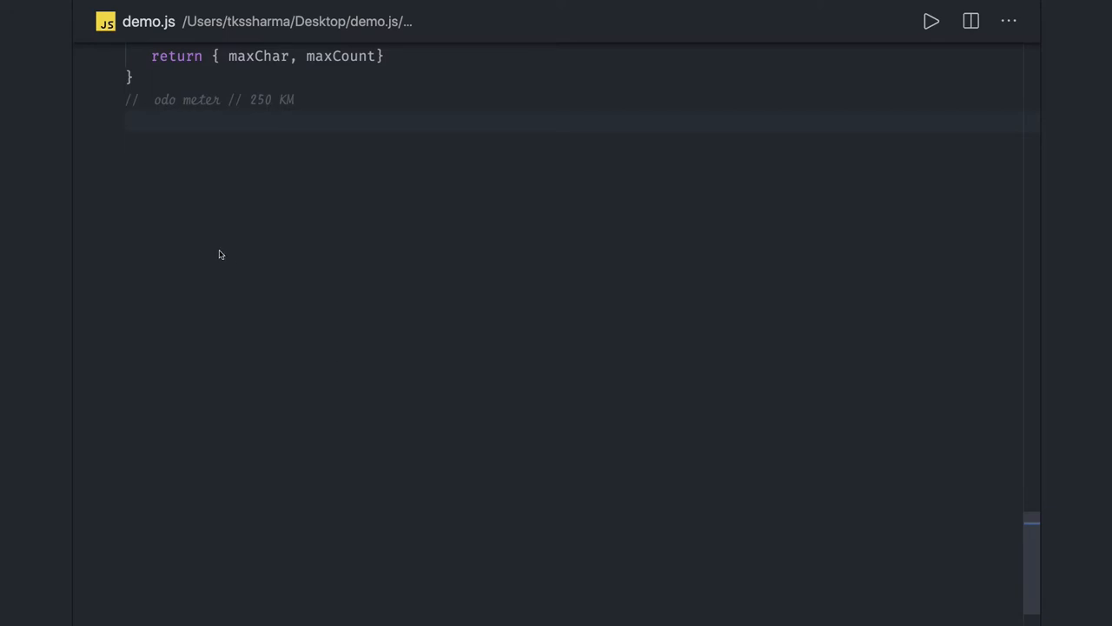
mouse_move(219, 250)
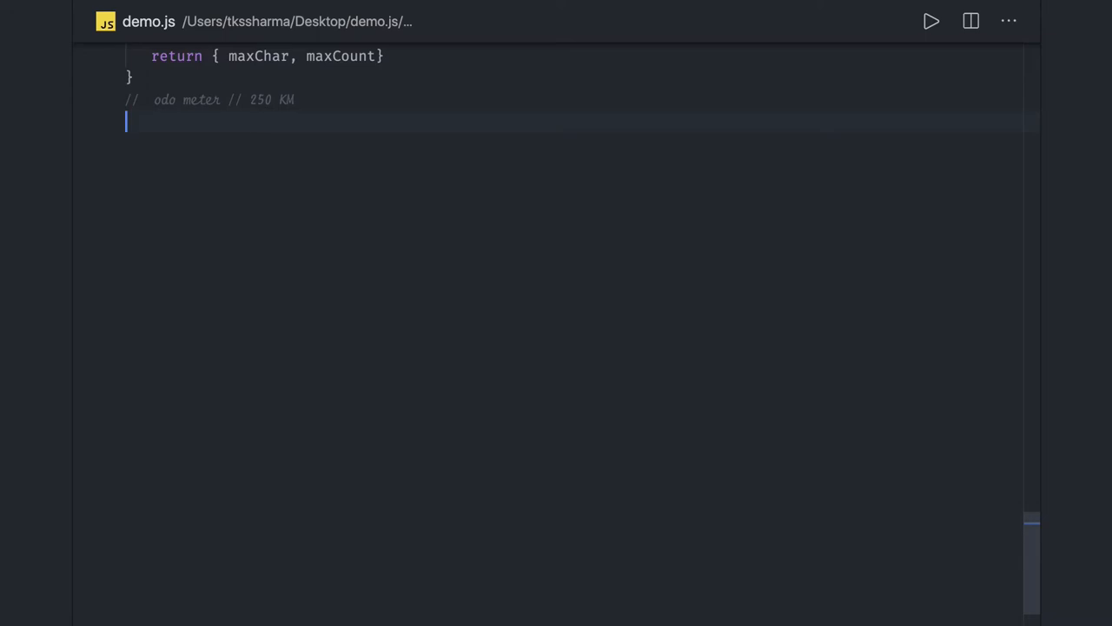
text(1)
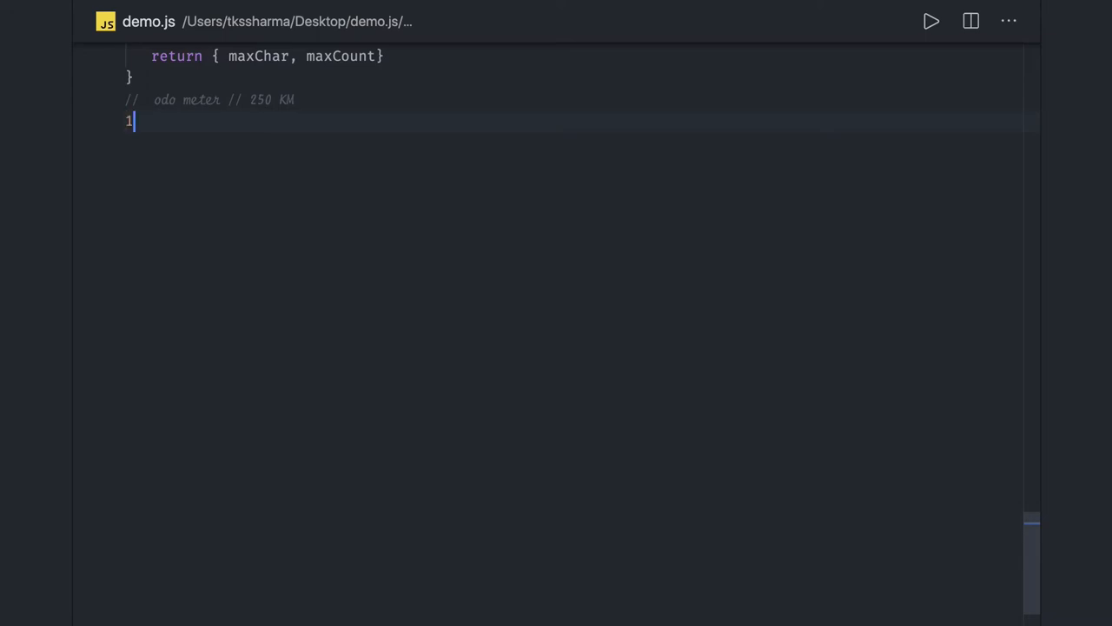
text(,2,3,4,5,6,...55...)
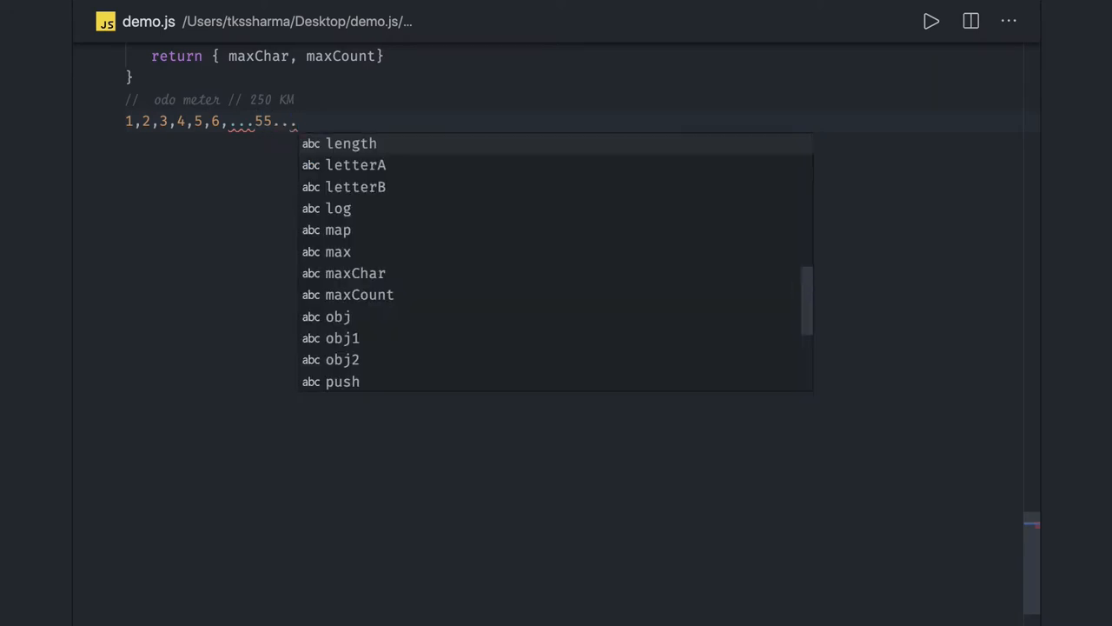
text(100..)
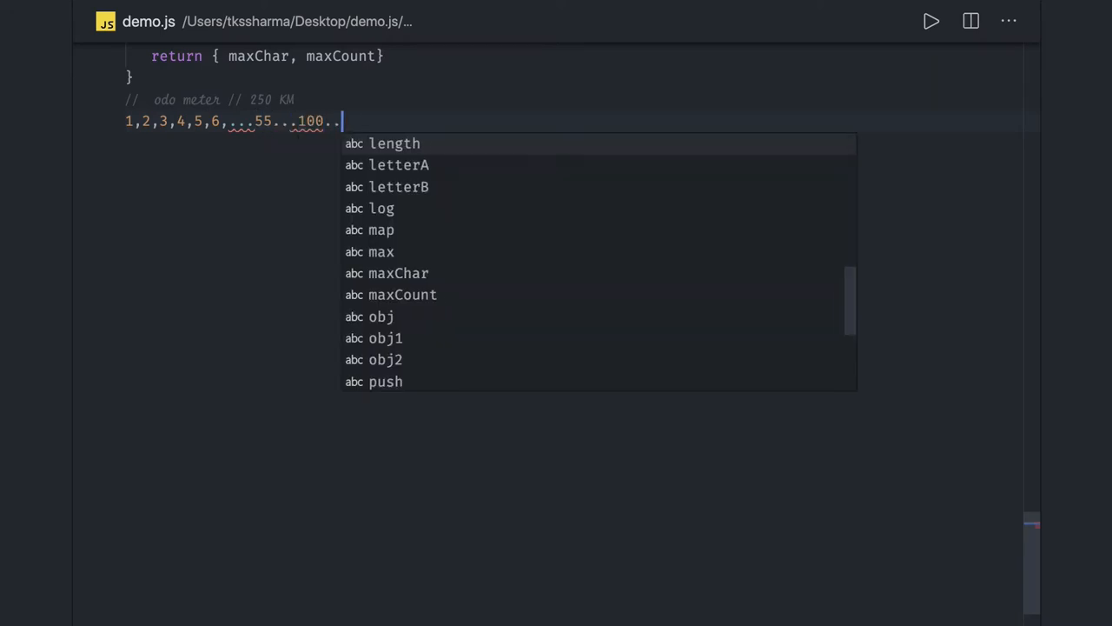
text(250)
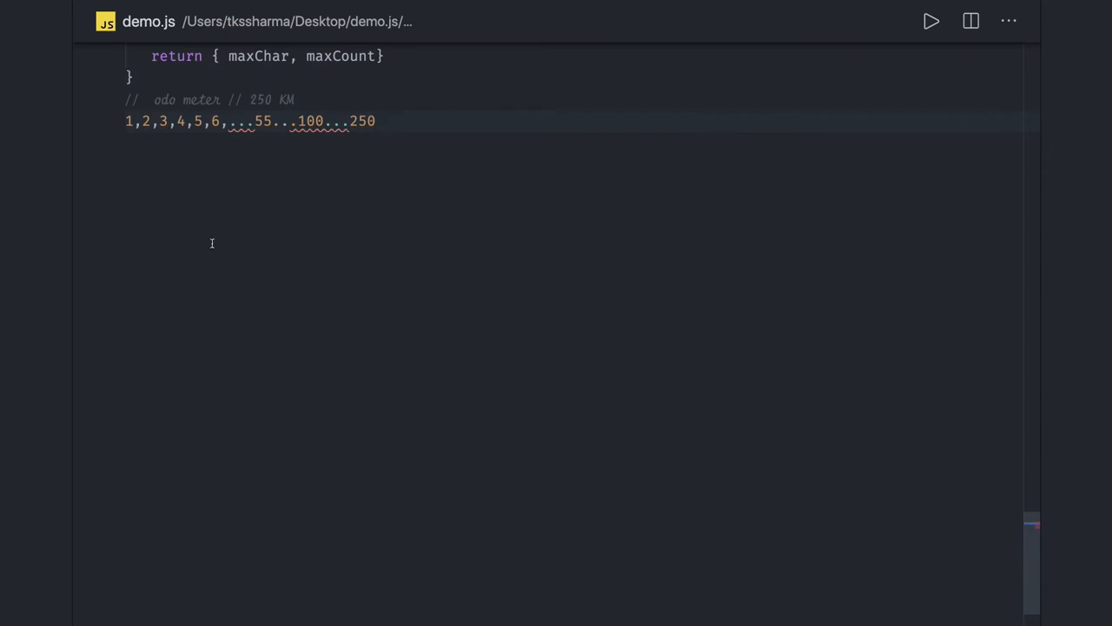
mouse_move(374, 106)
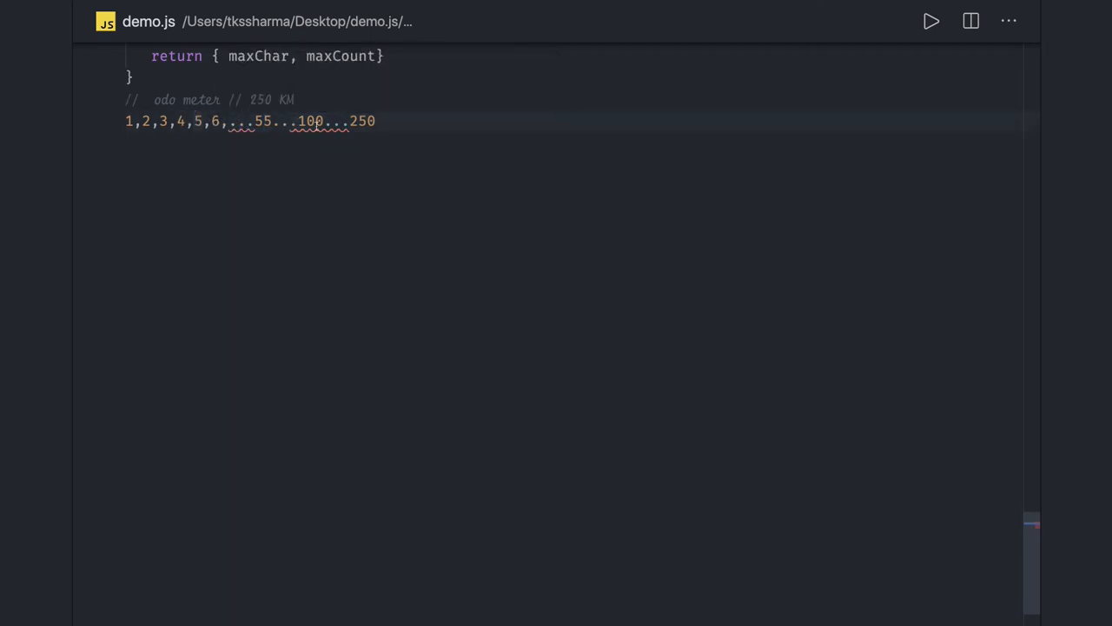
click(119, 122)
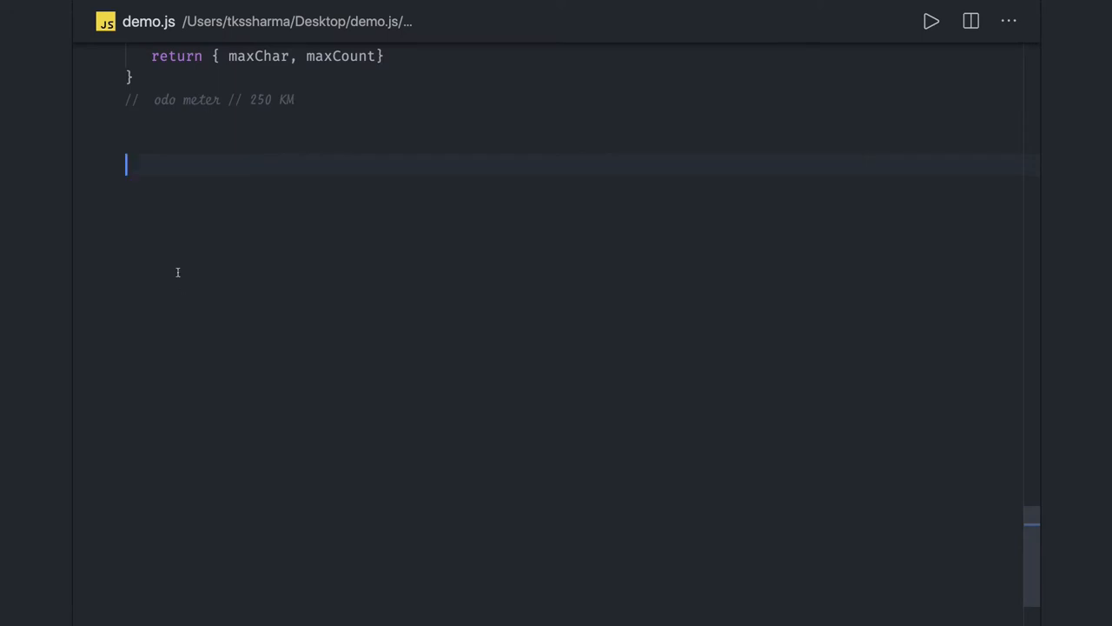
Step: Write function odoMeter(number){ with a 'let count =' variable declaration
text(function)
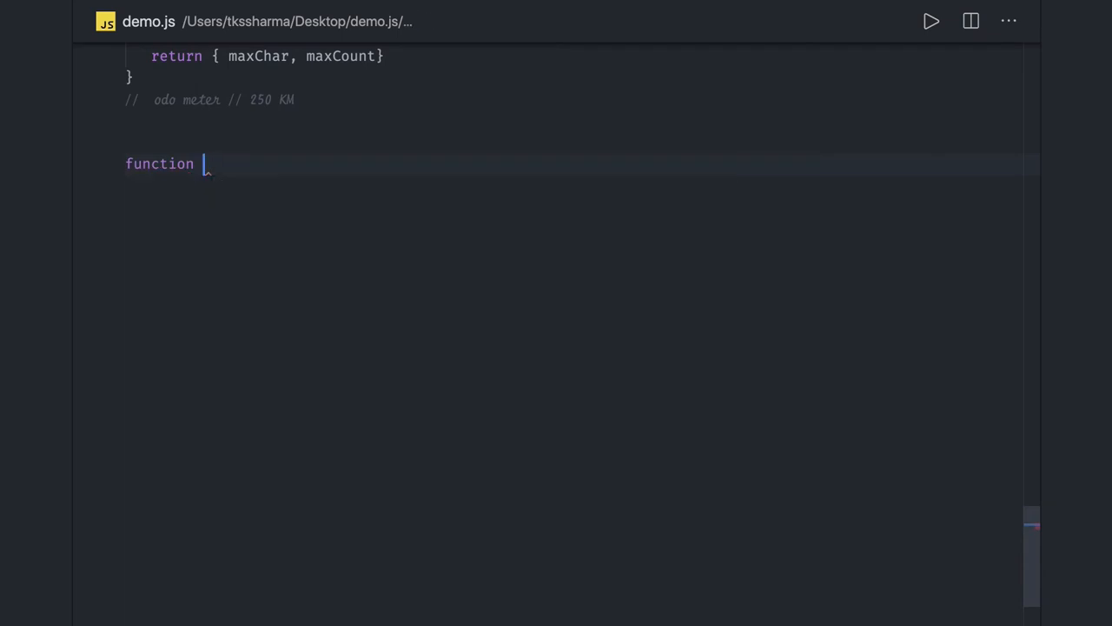
text(odoMeter()
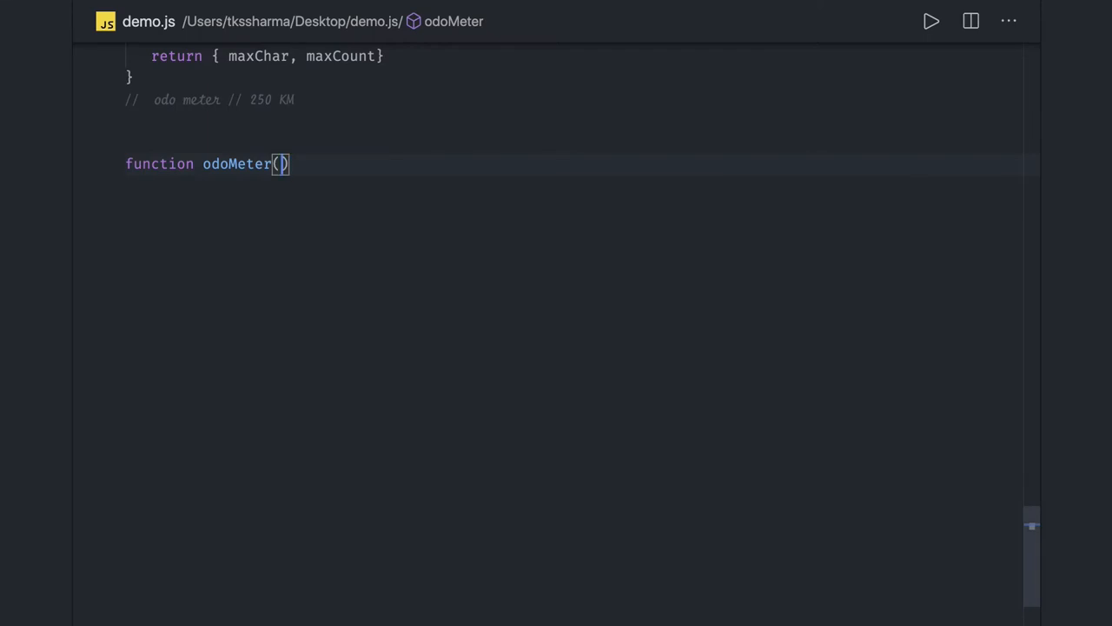
text(number)
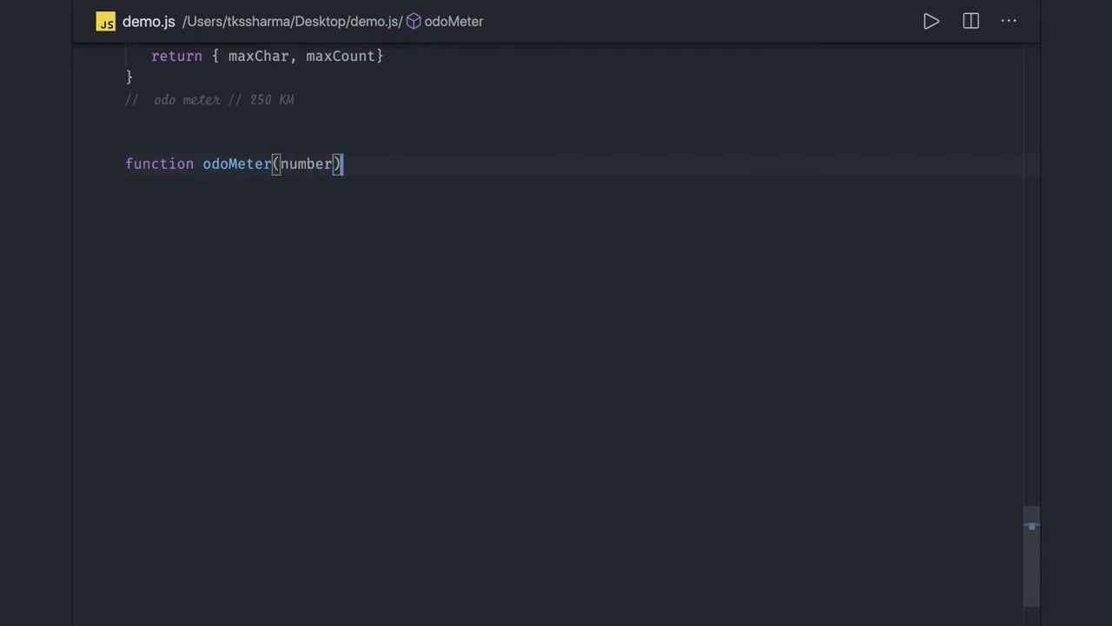
text({)
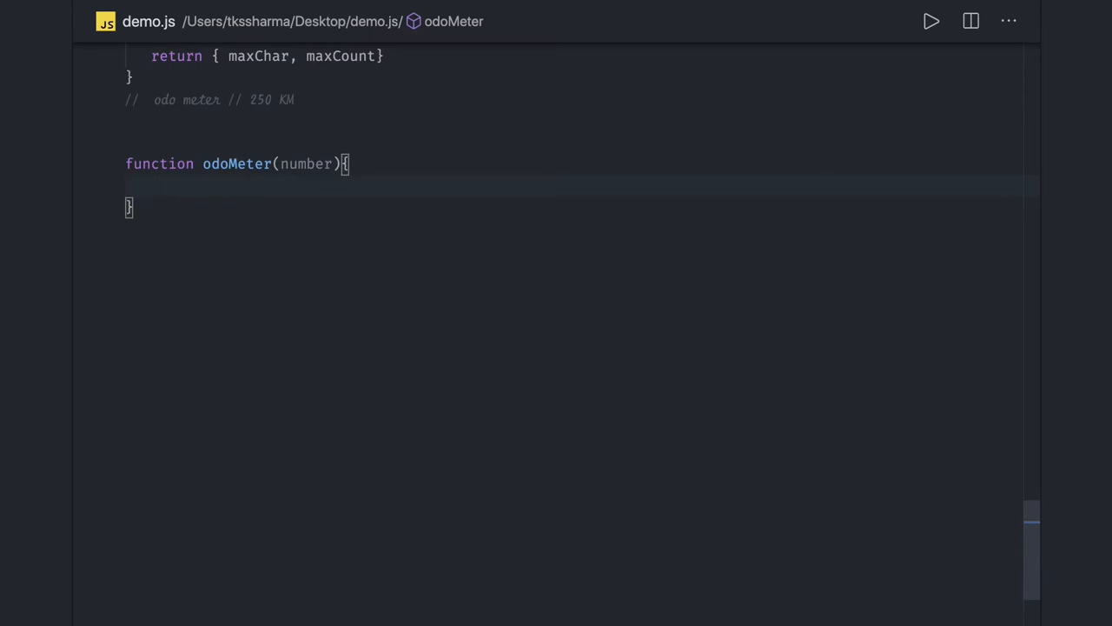
text(const c)
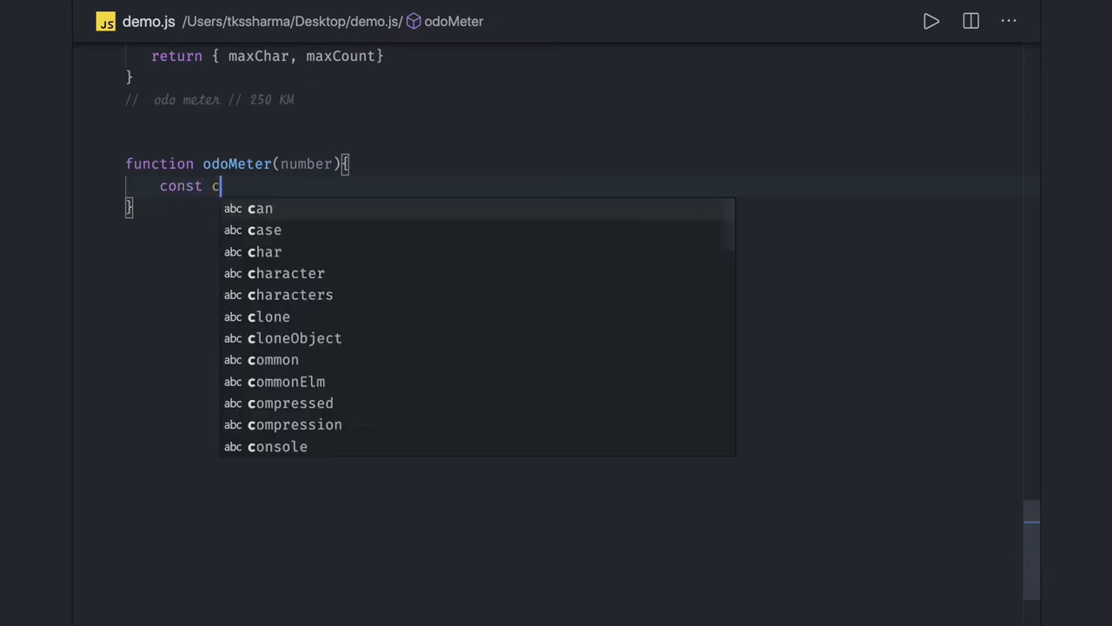
text(ount  = ;)
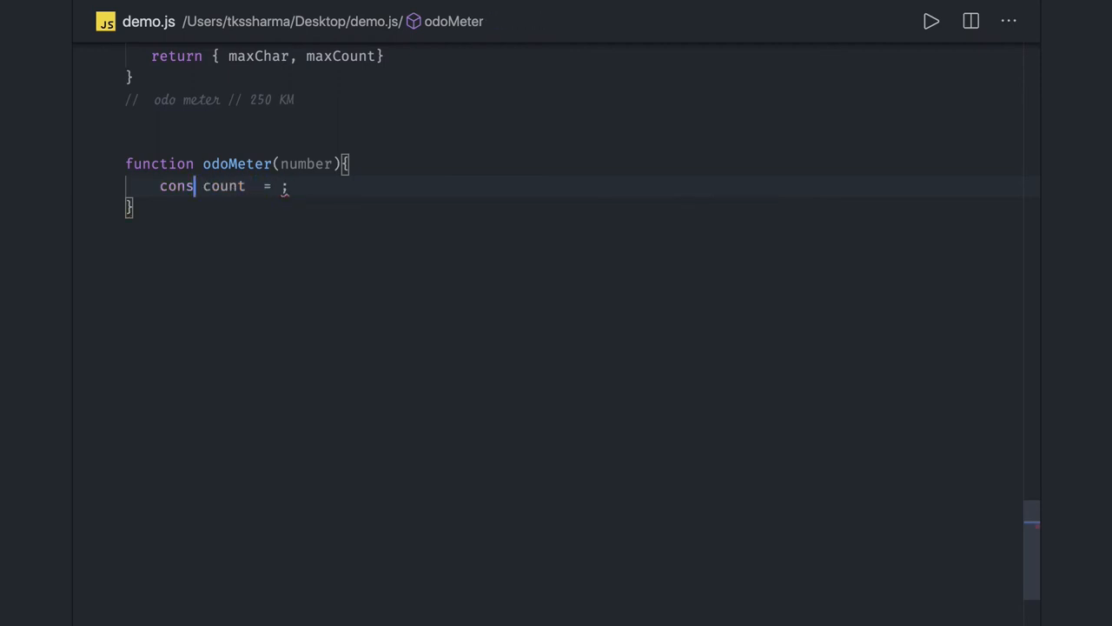
text(let)
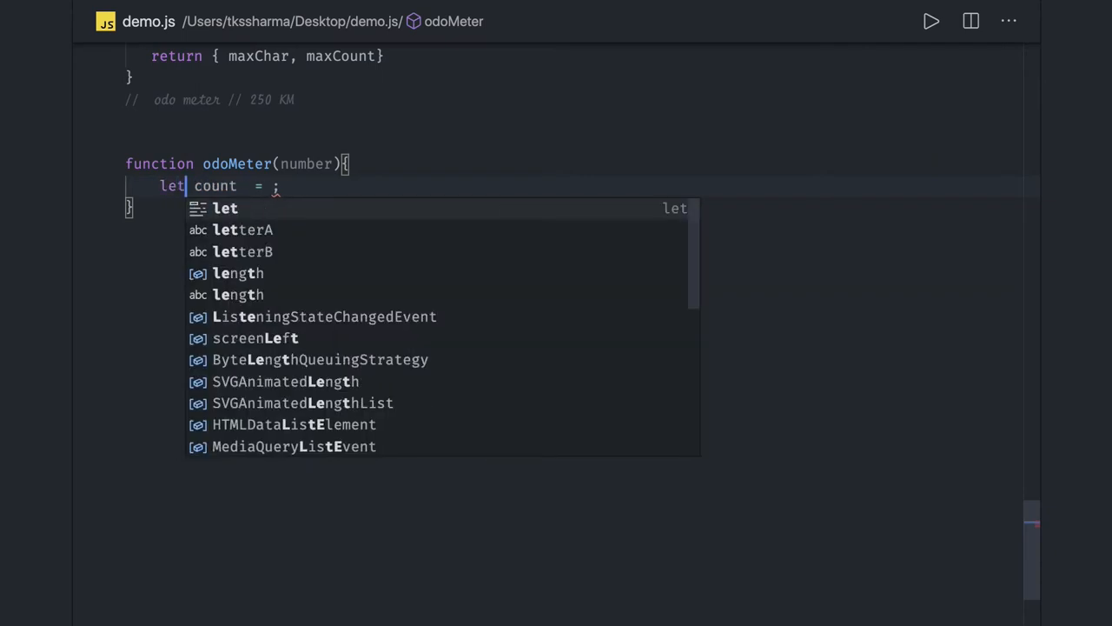
key(Escape)
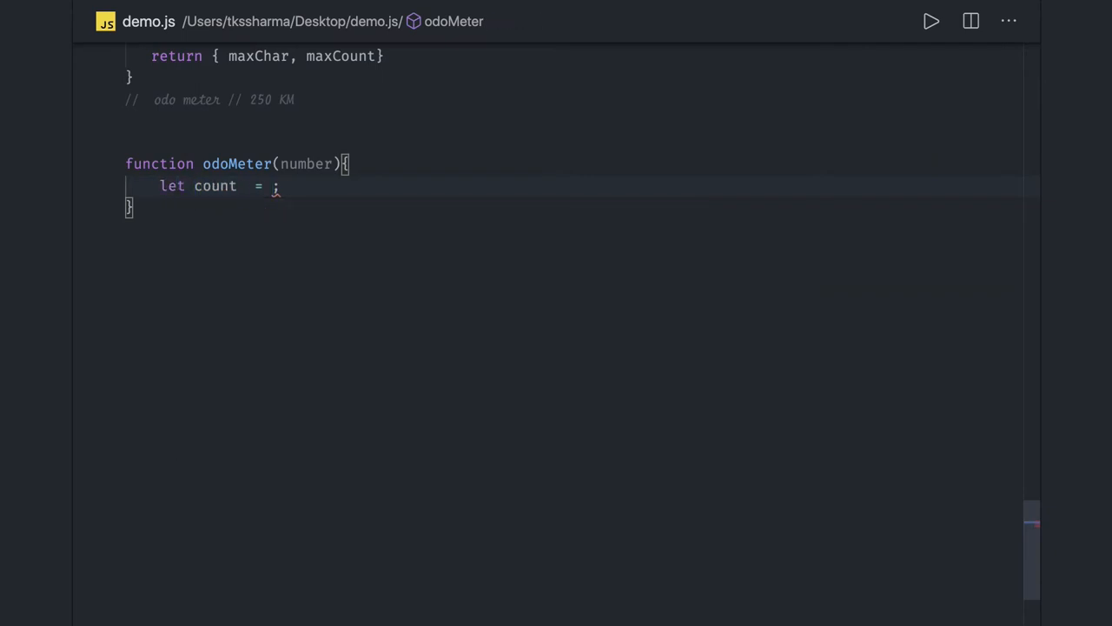
Step: Set count to 0 and write a for loop from i = 0 while i < number
text(0)
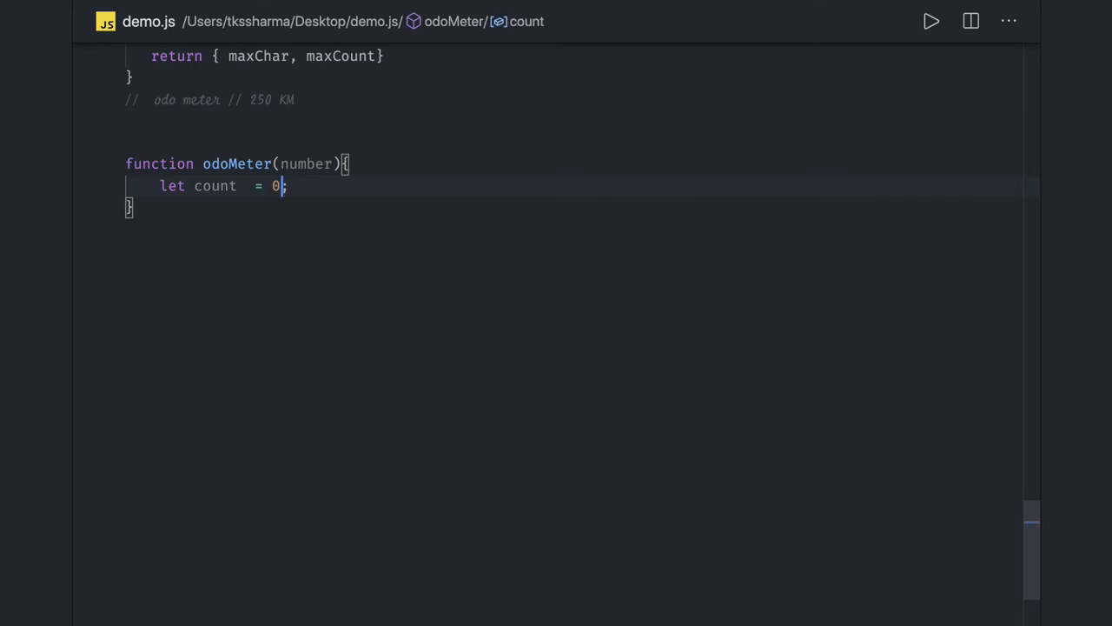
text(for(l)
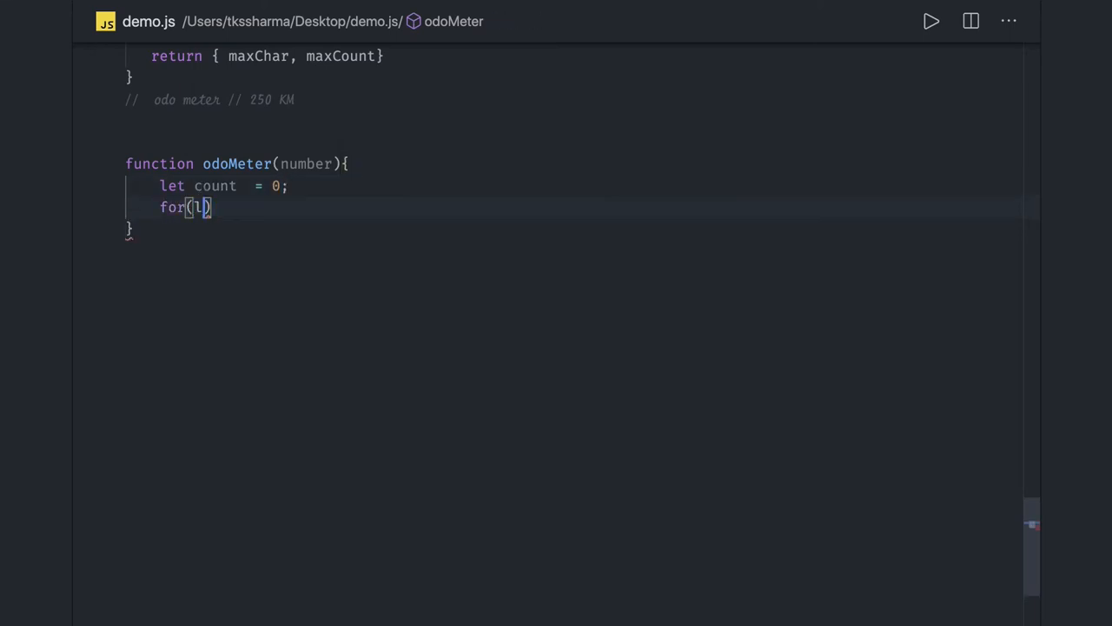
text(let i=)
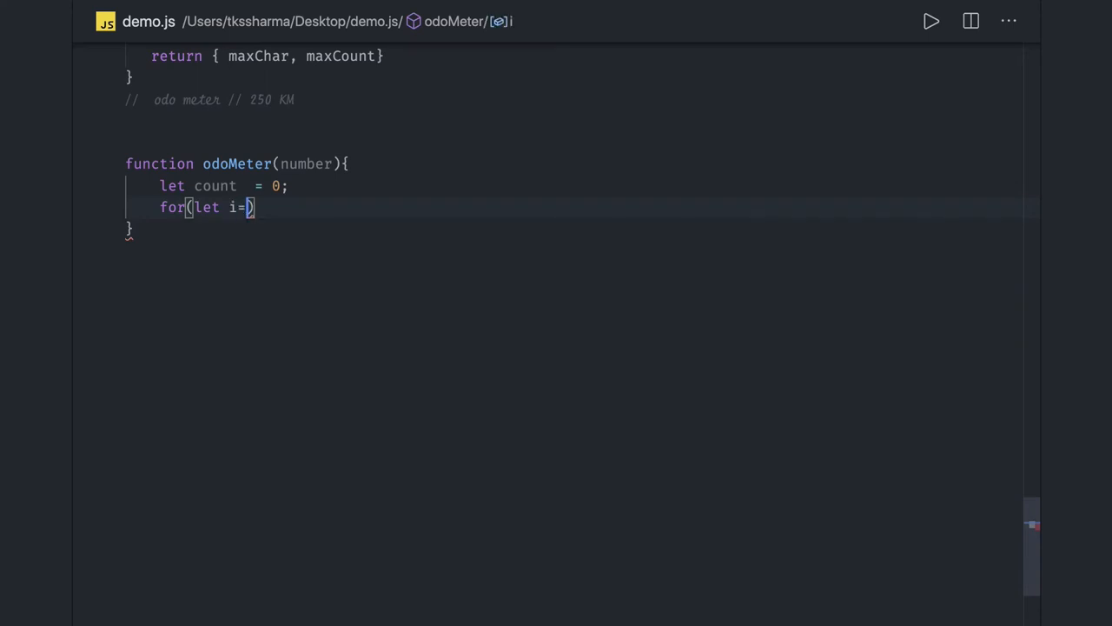
text(0; i <)
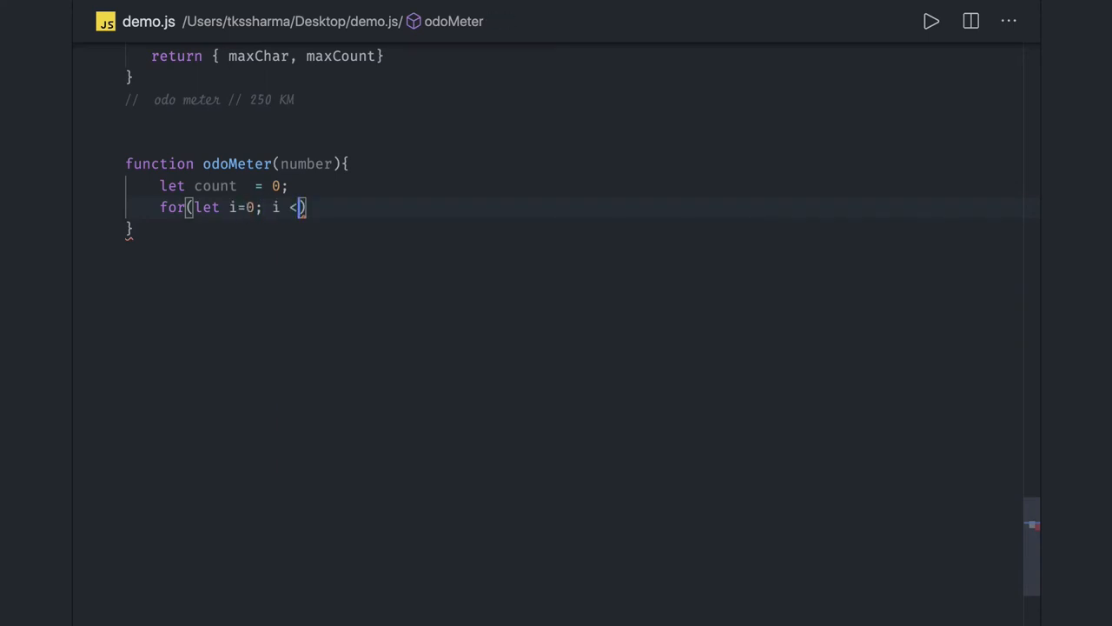
text(number; i++)
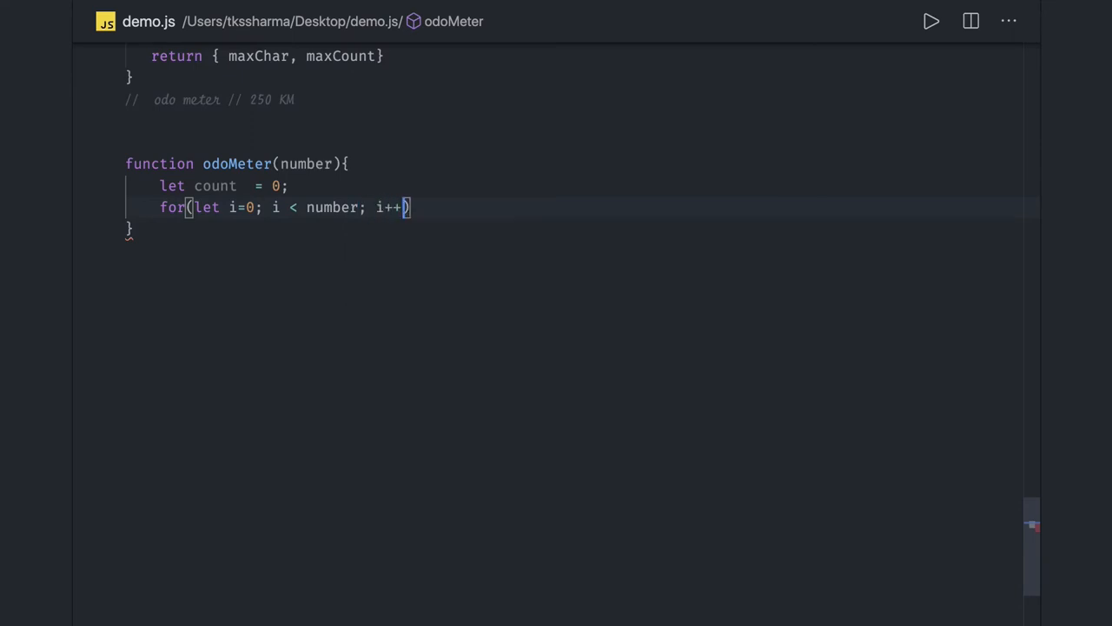
text({)
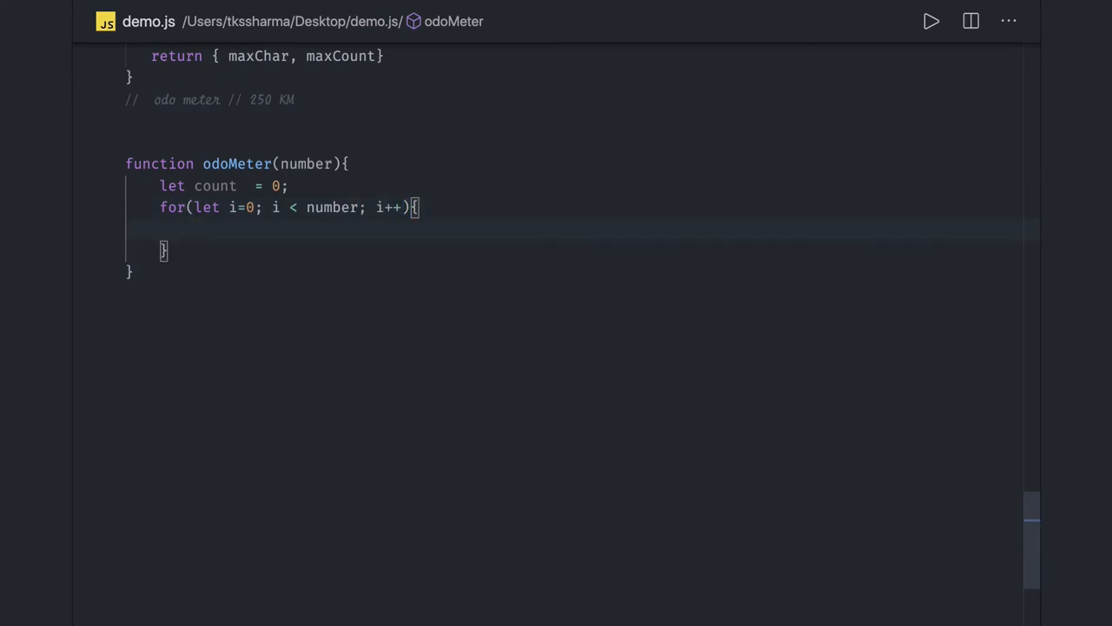
Step: Inside the loop store findIfDigitExists(i) in var exists
text(var exis)
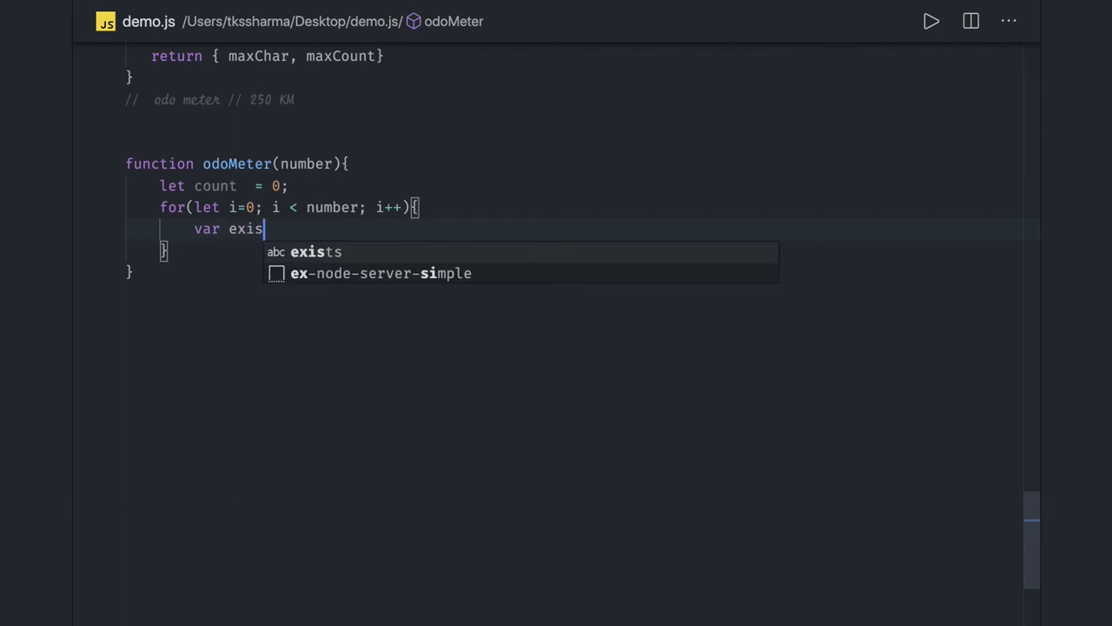
text(ts =)
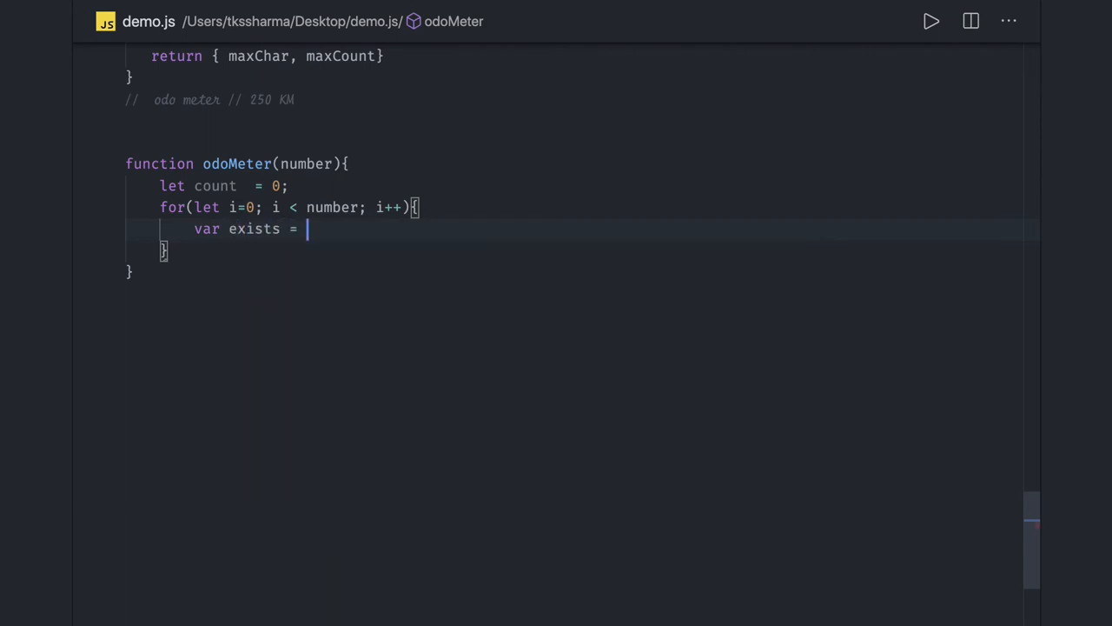
text(find)
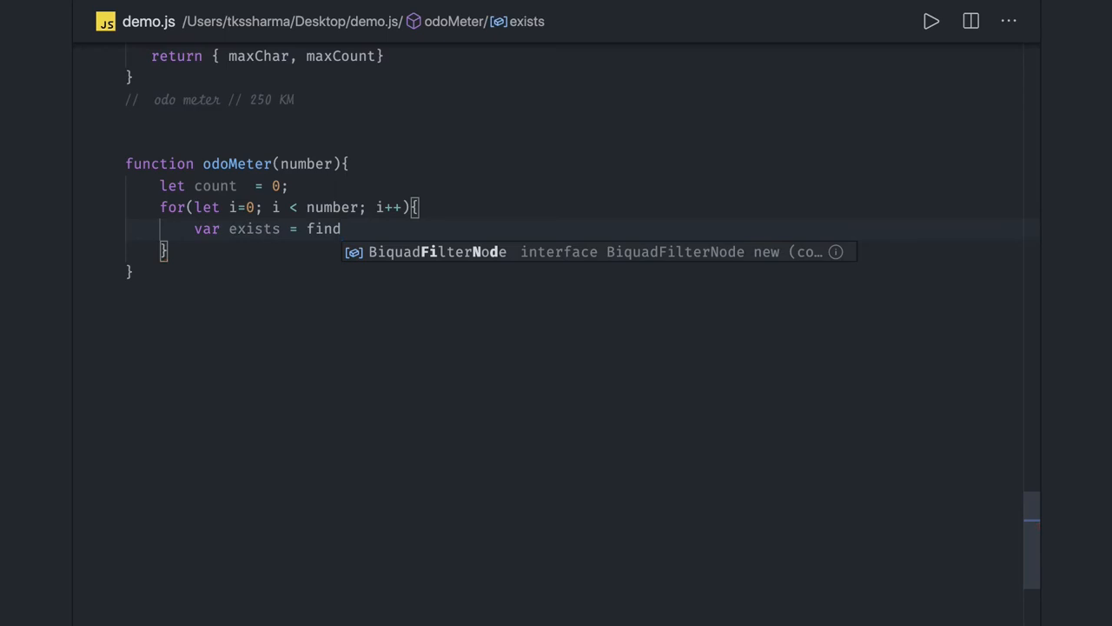
text(IfDig)
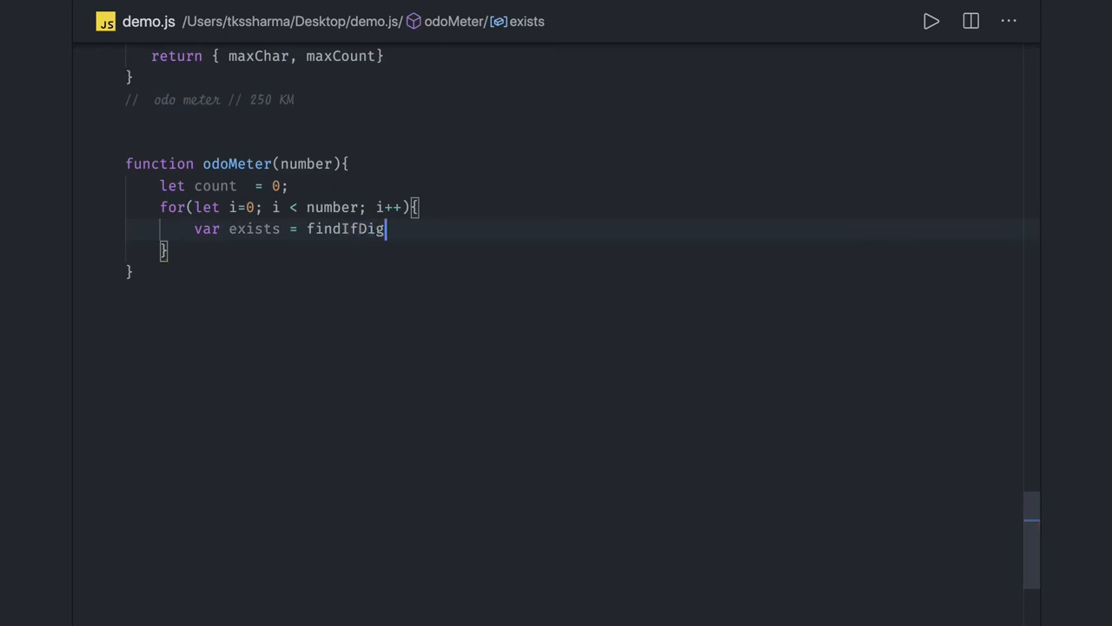
text(itExist)
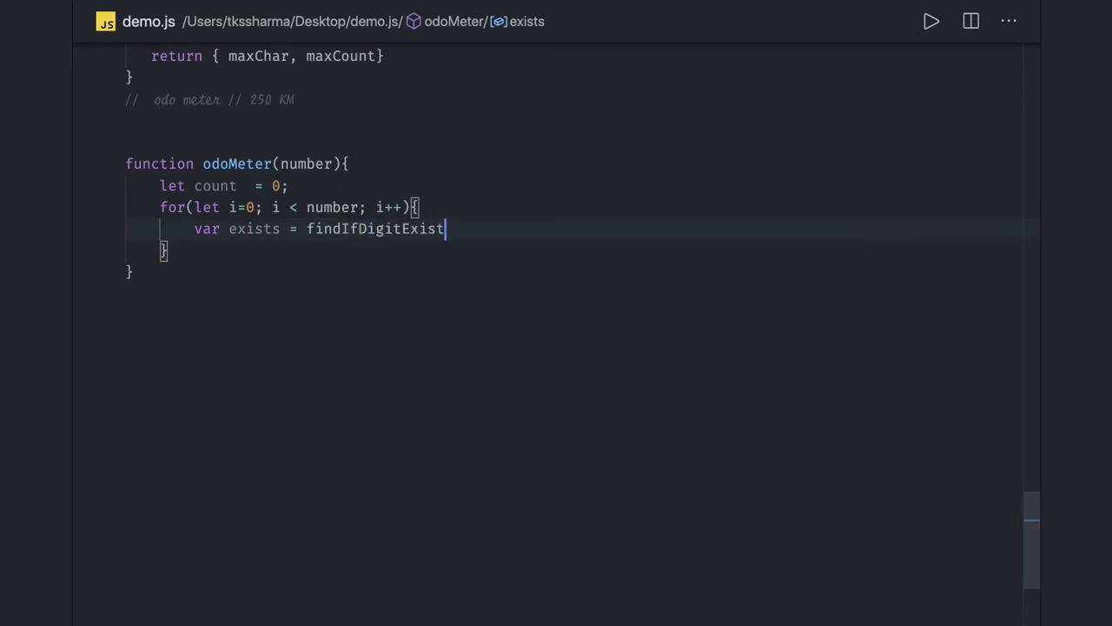
text(())
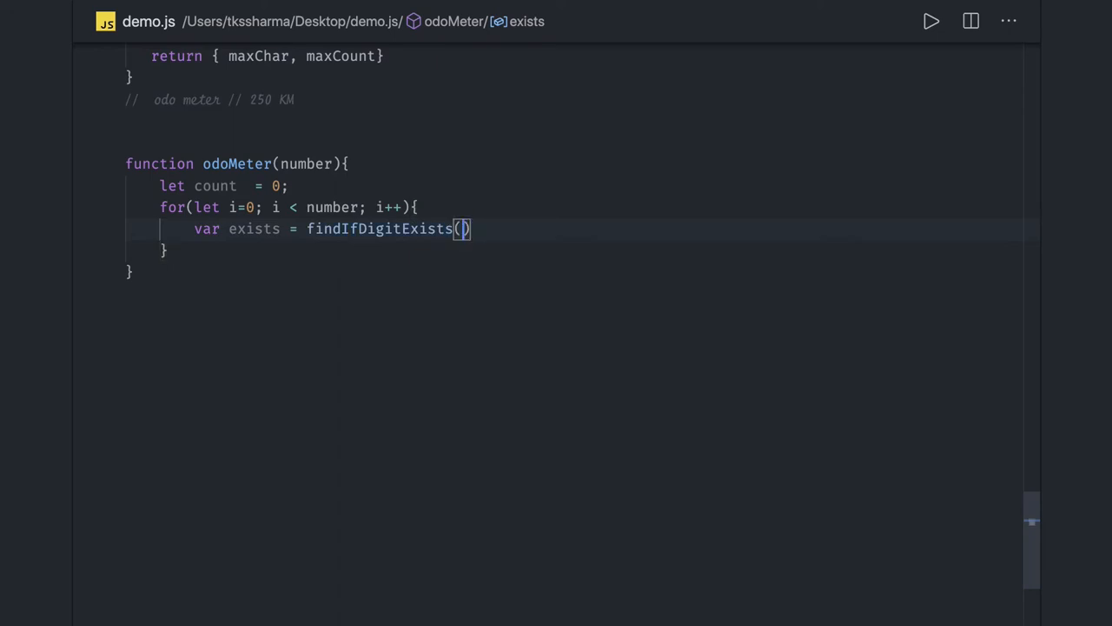
text(i);)
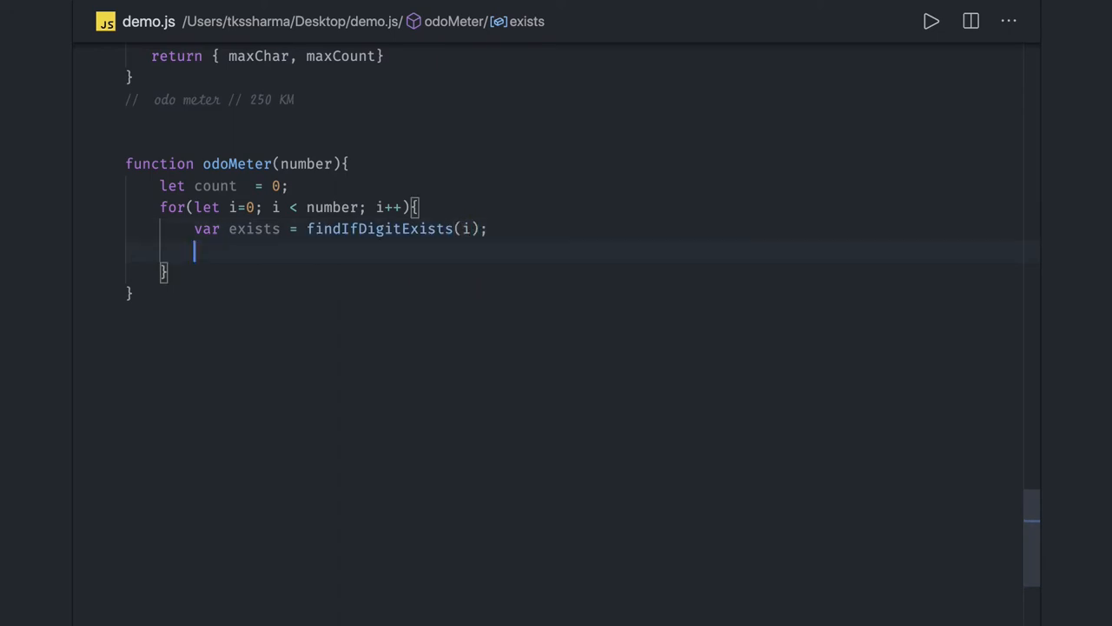
Step: Increment count when exists is true
text(if())
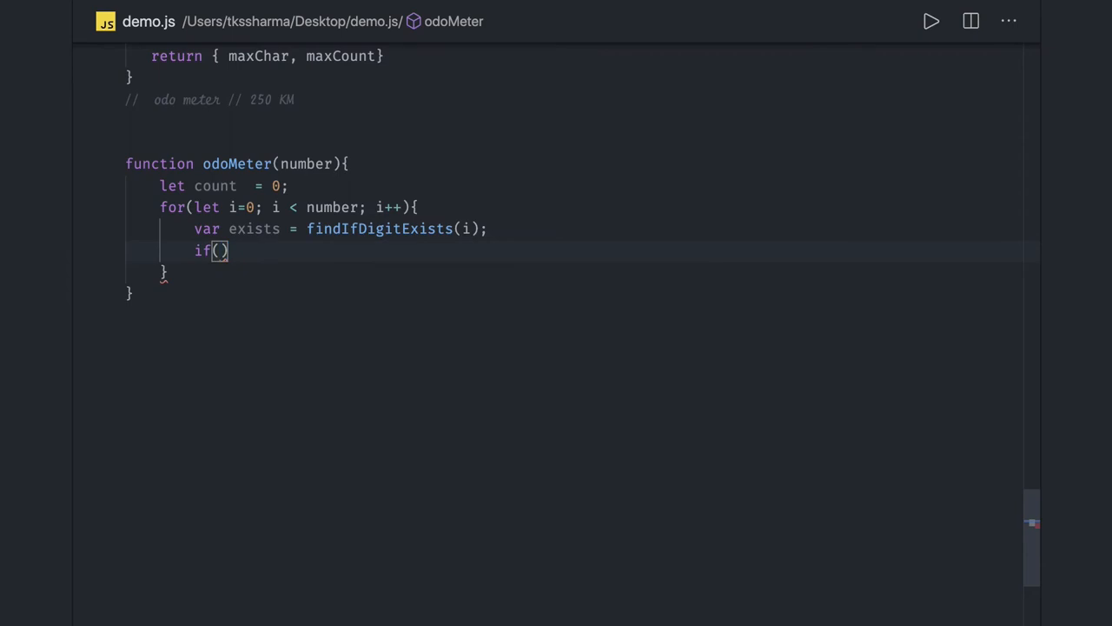
text(exists)
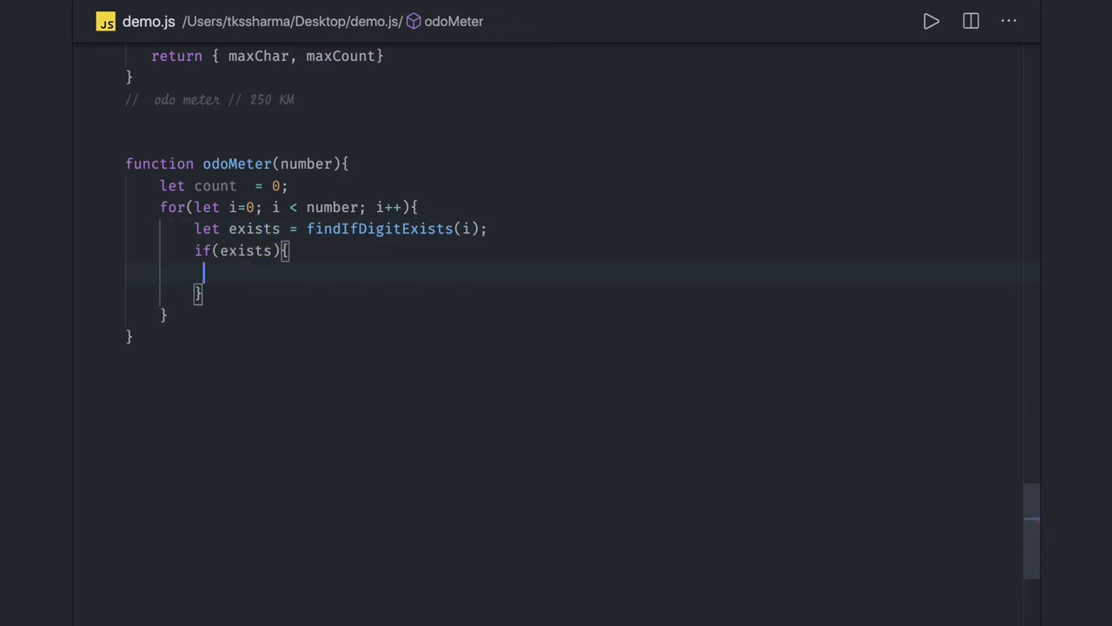
text(count)
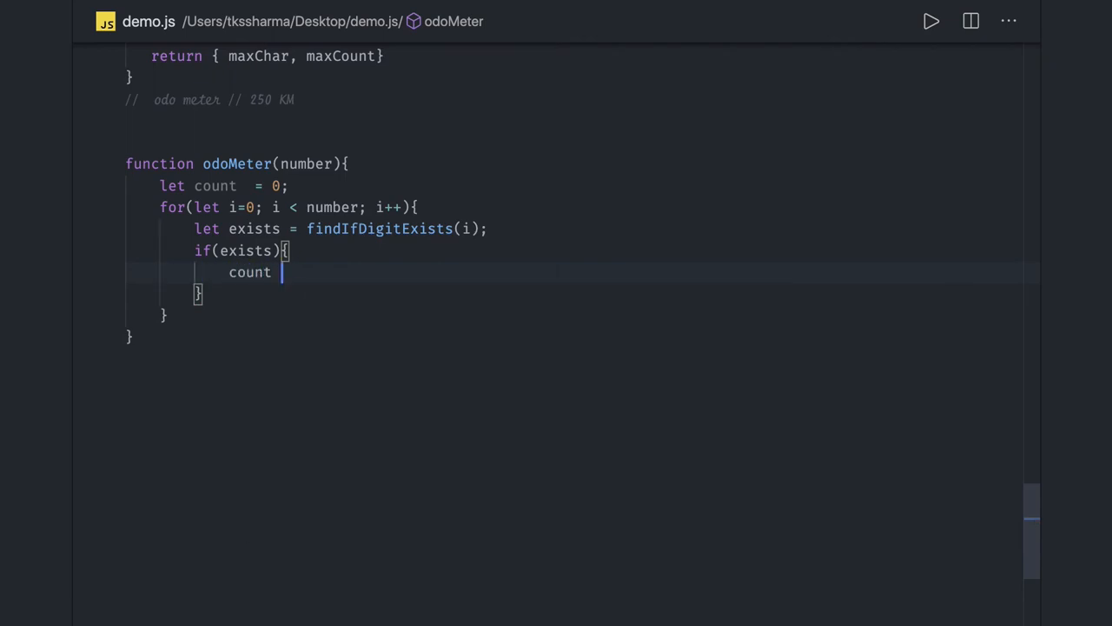
text(++;)
text(return count ;)
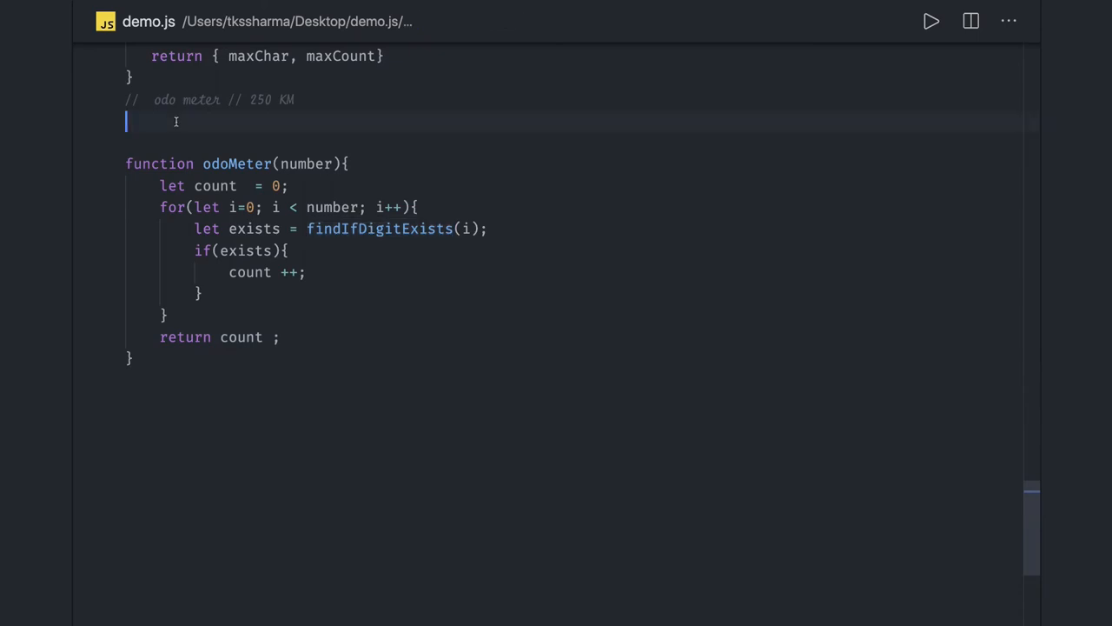
Step: Declare function findIfDigitExists(thisNumber){ above odoMeter
text(function findIfDigitExists)
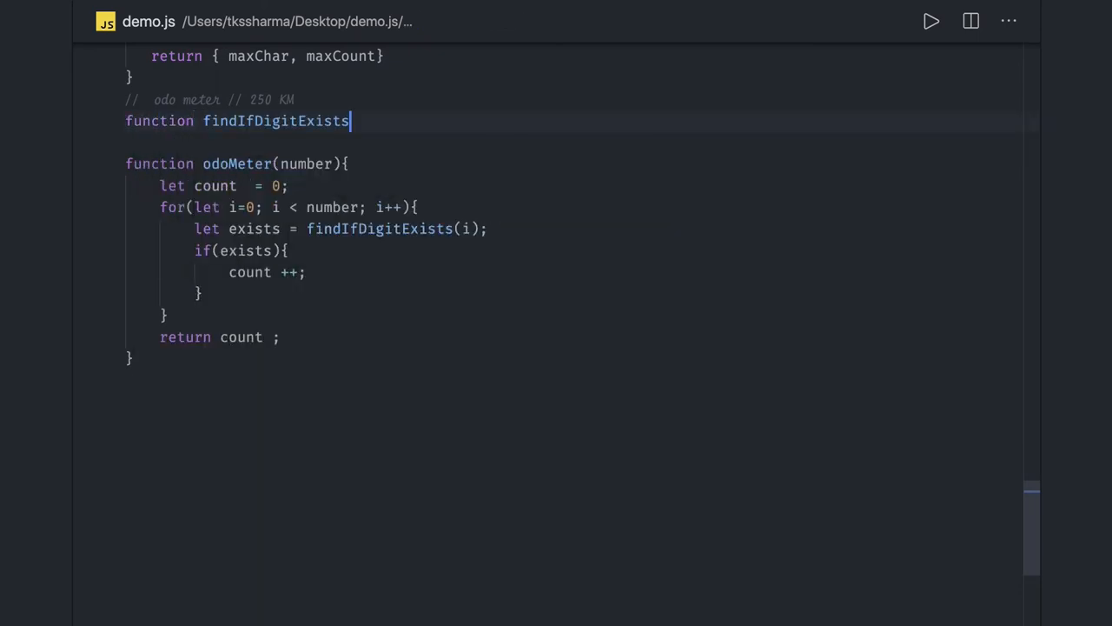
text(())
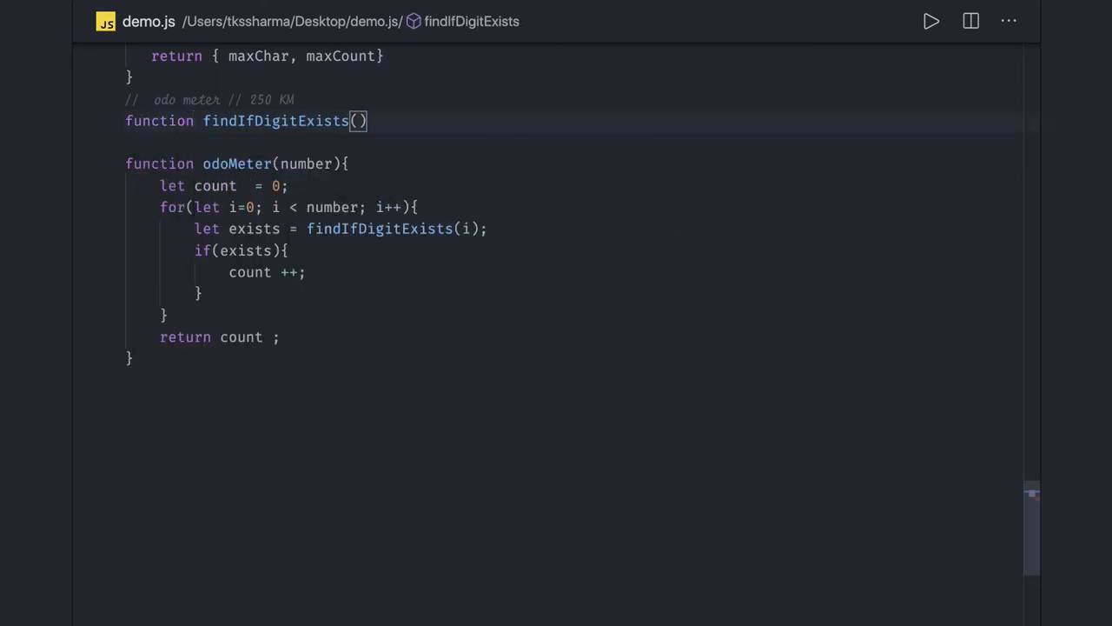
text({)
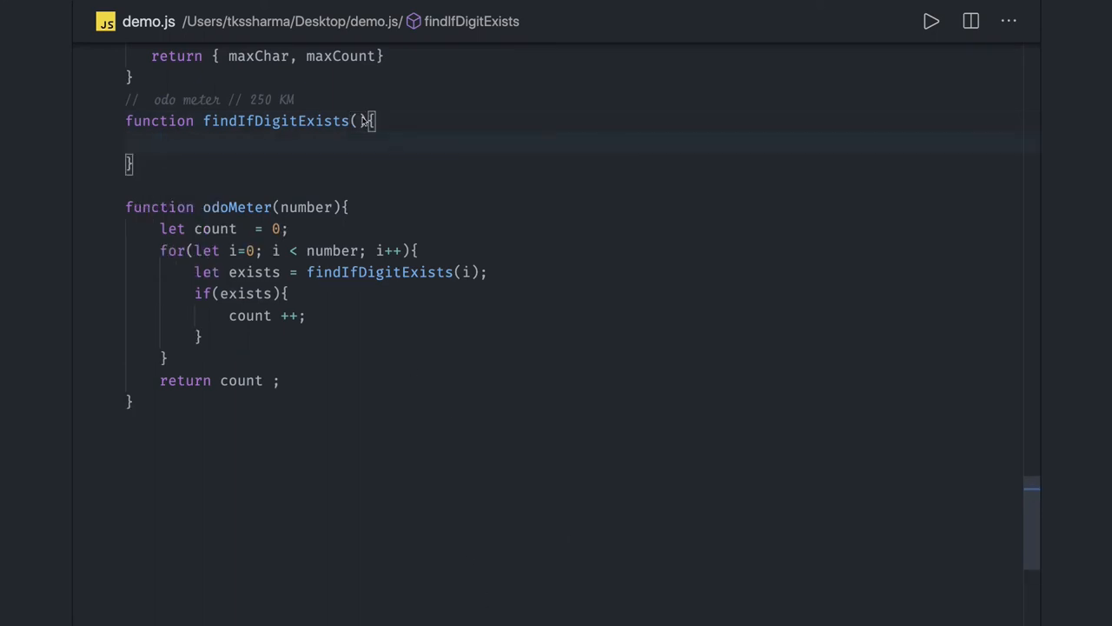
text(thisn)
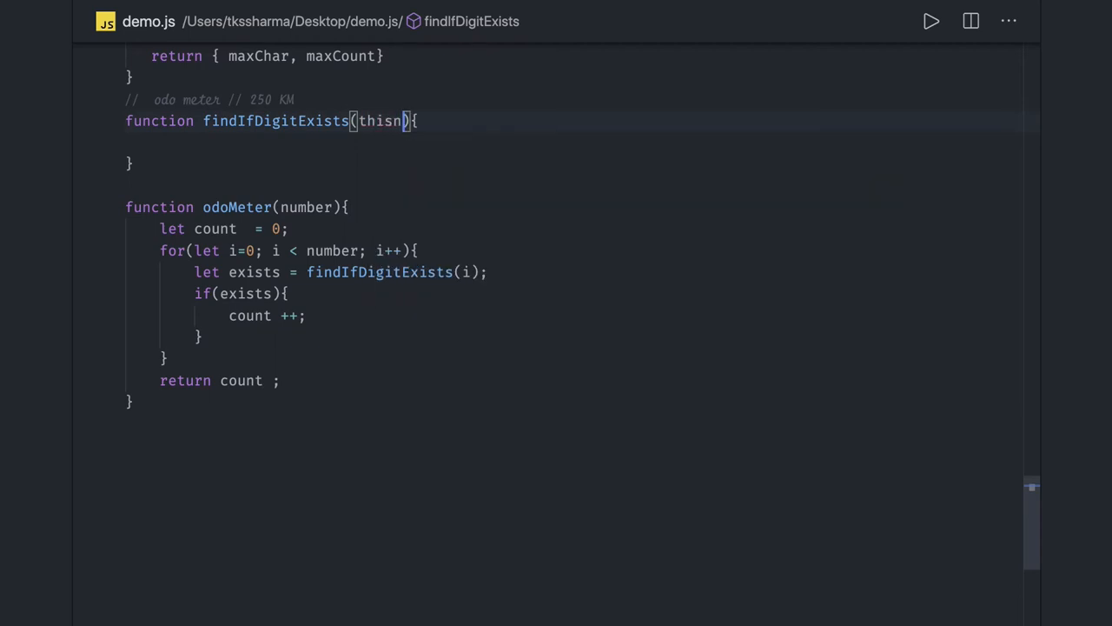
text(U)
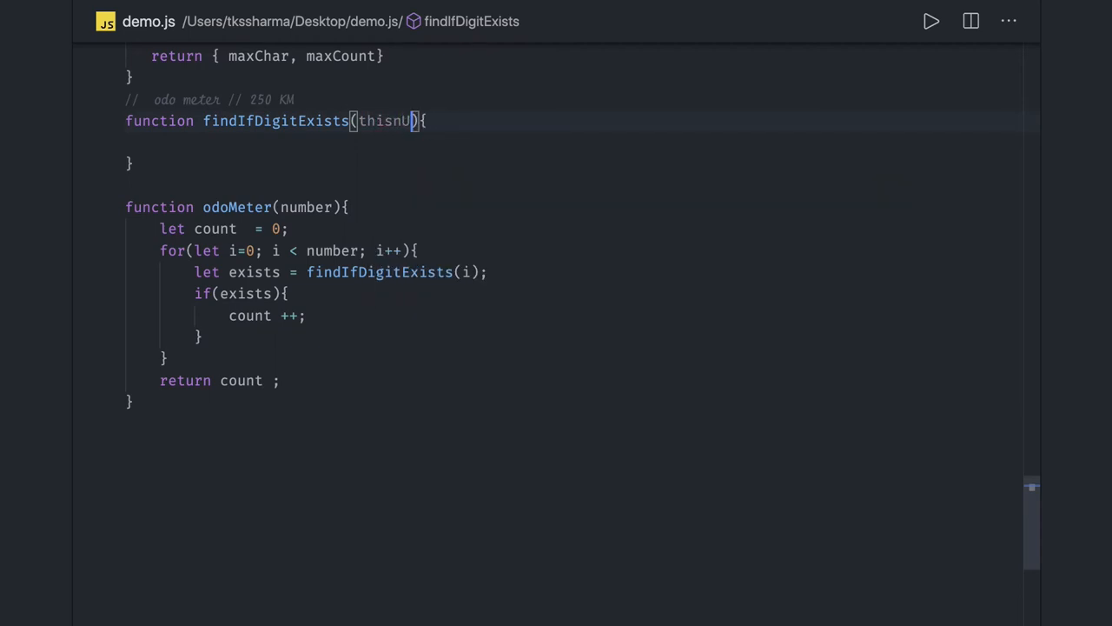
text(Number)
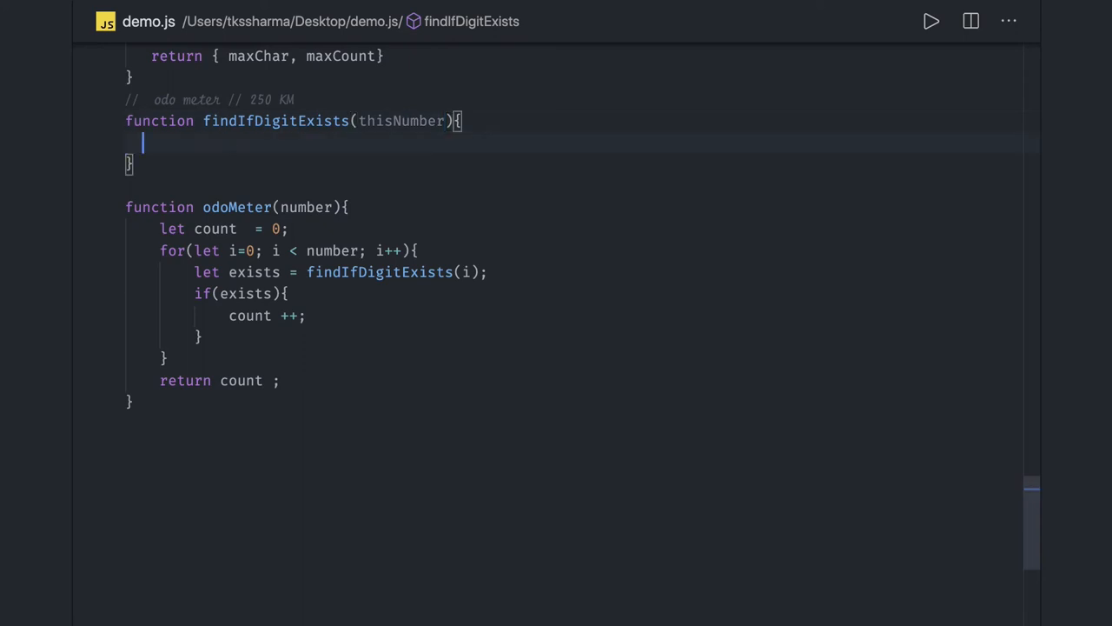
Step: Set let digitToFind = 4 and begin a while loop
text(let)
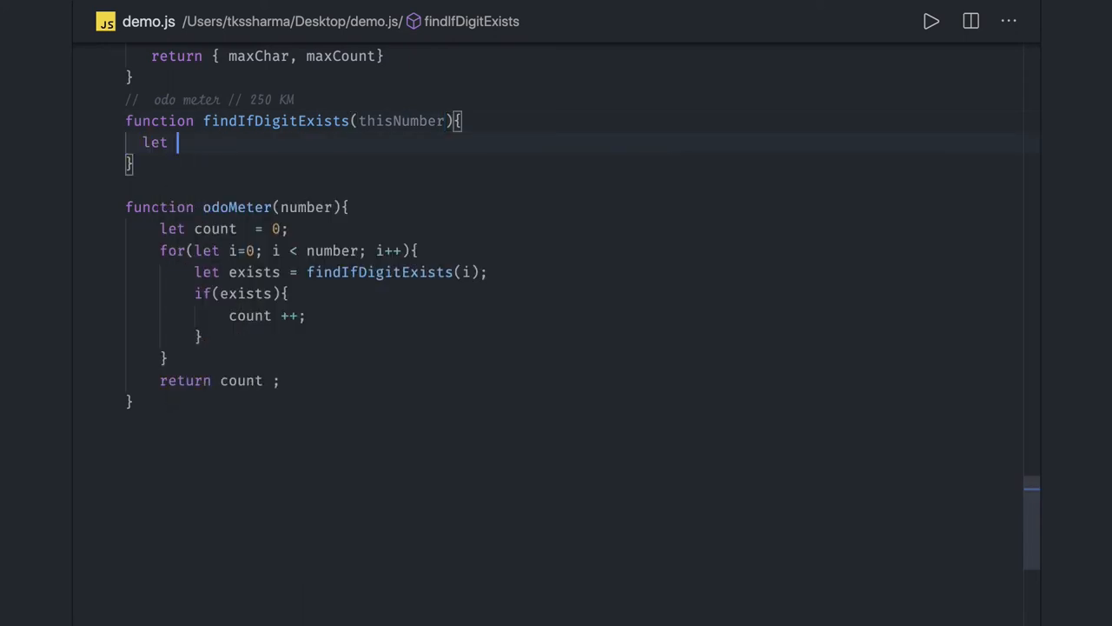
text(digit)
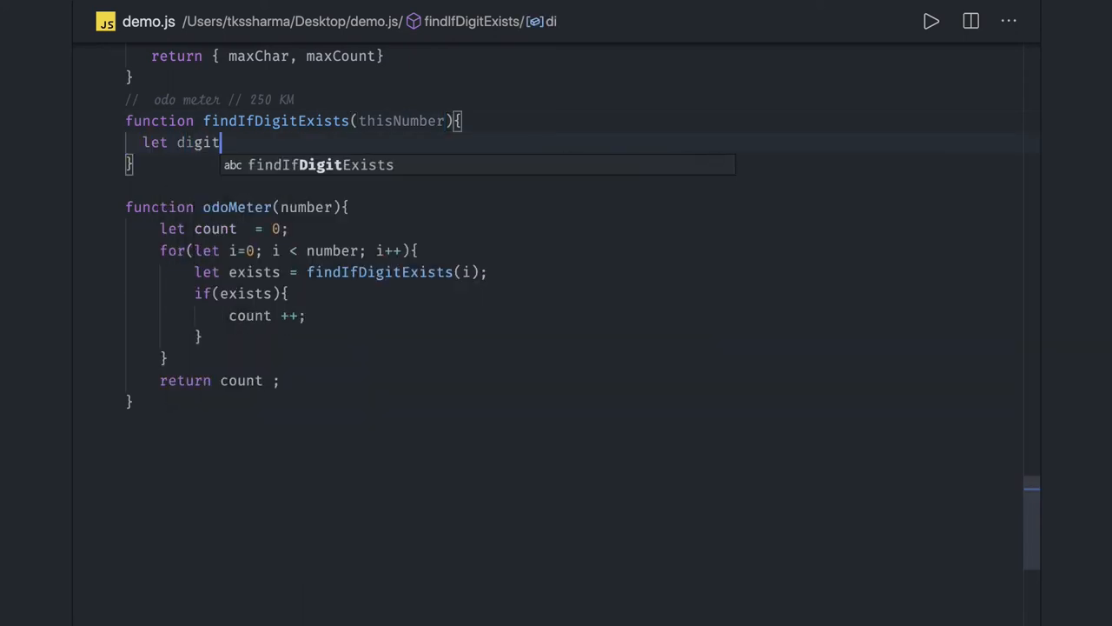
text(ToFind =)
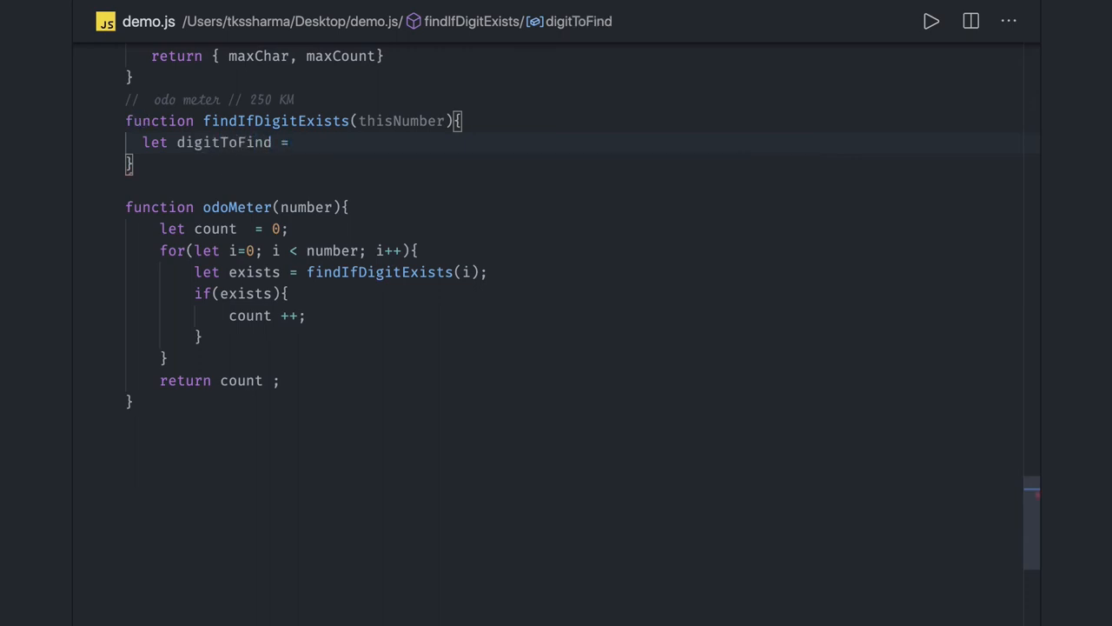
text(4;)
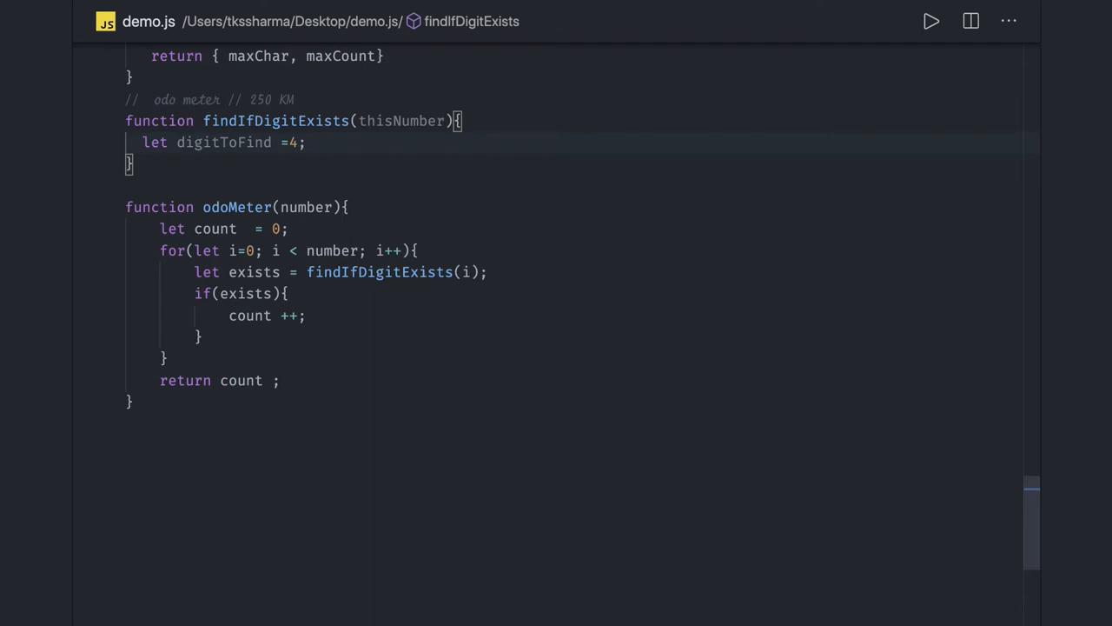
text(while()
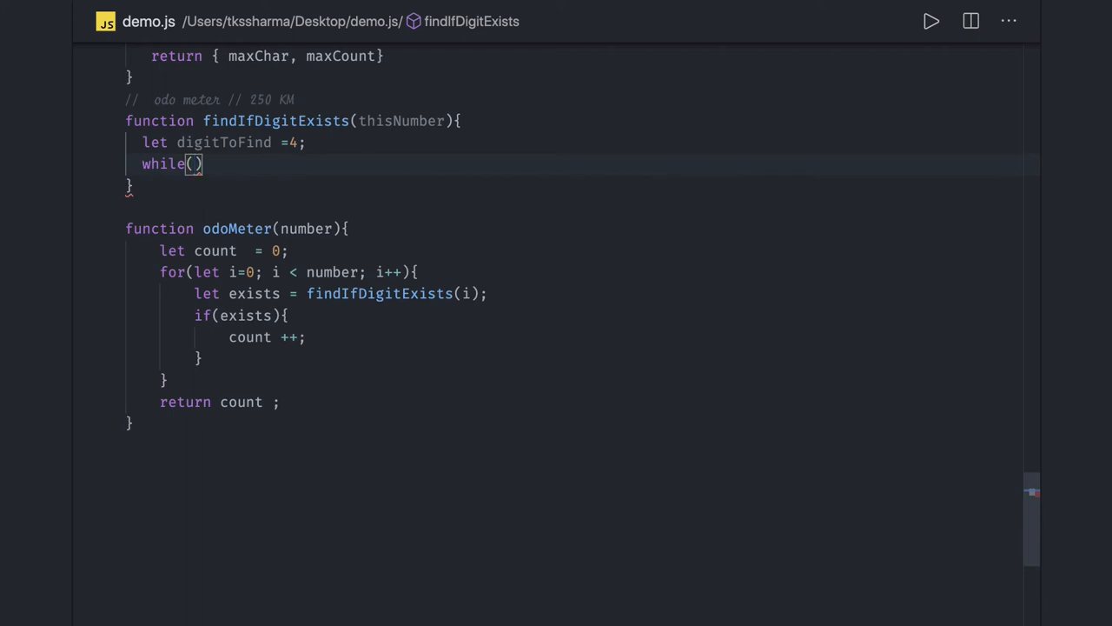
Step: Loop while thisNumber !== 0 and take let diigit = thisNumber % 10
text(thisNumber)
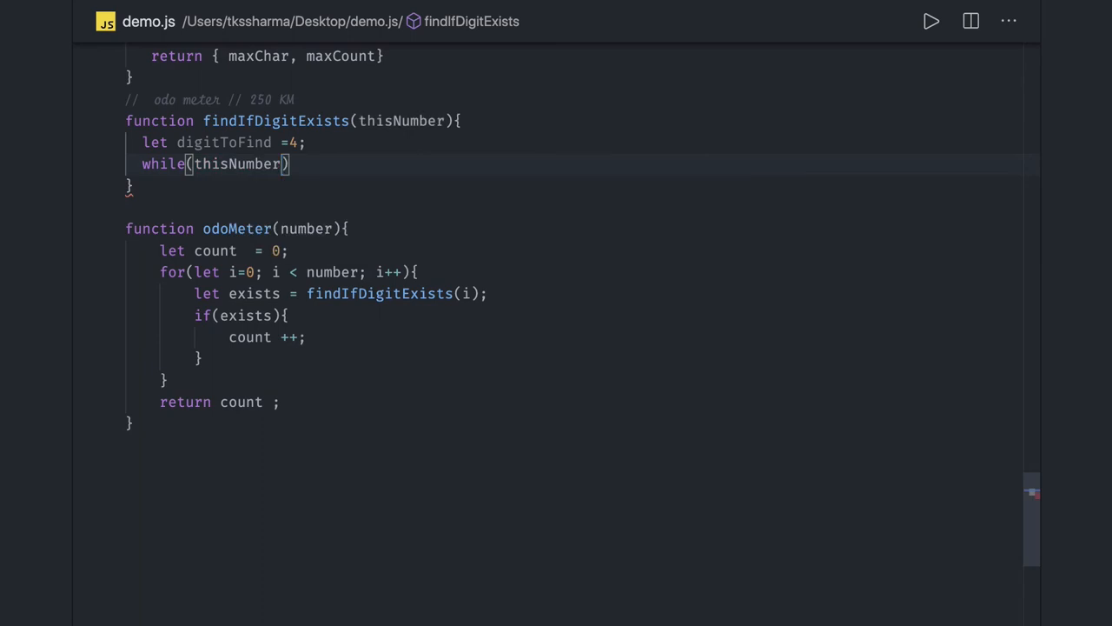
text(!==)
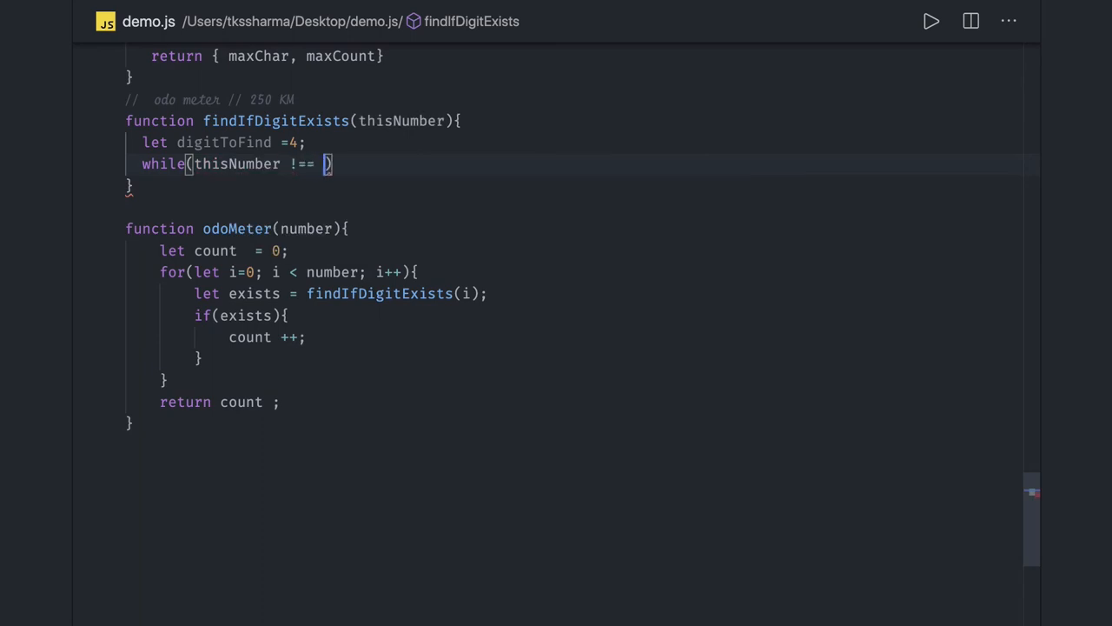
text(0) {)
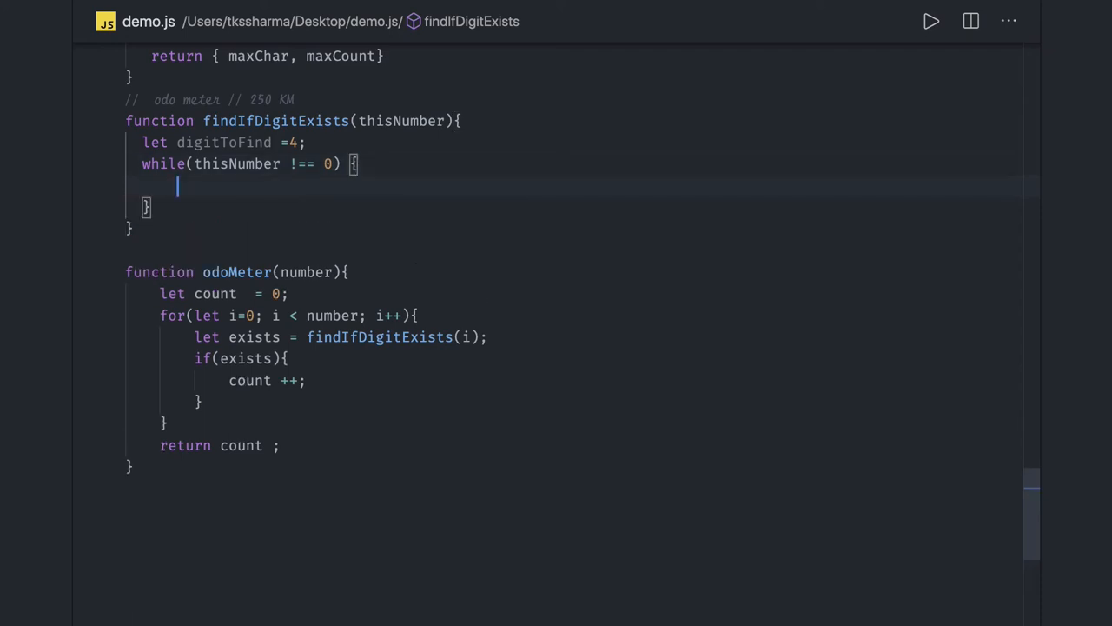
text(let)
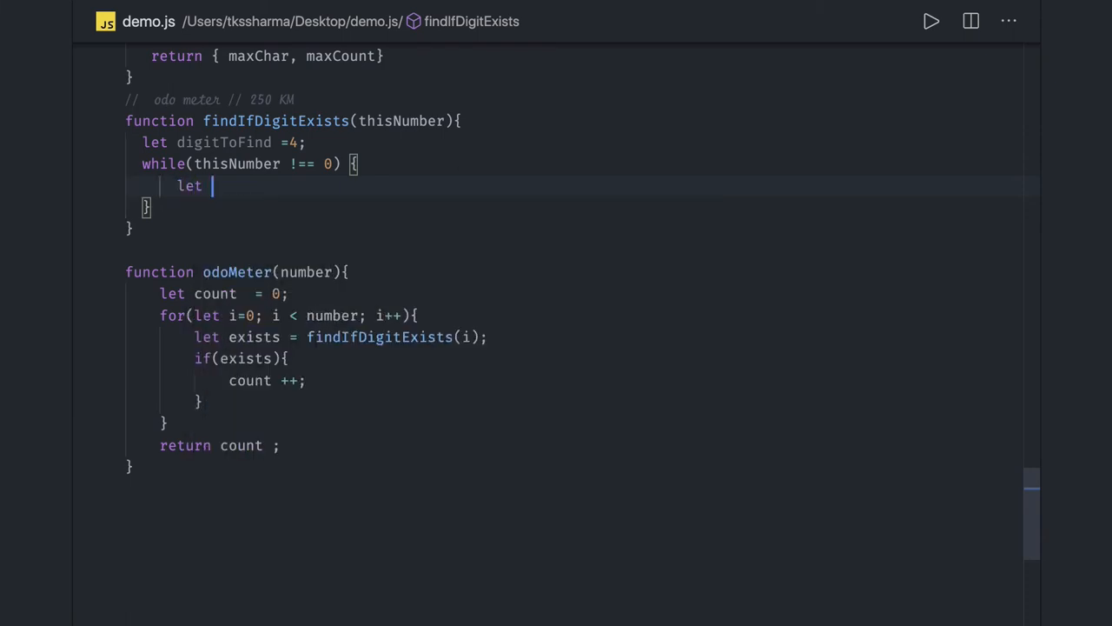
text(diigit)
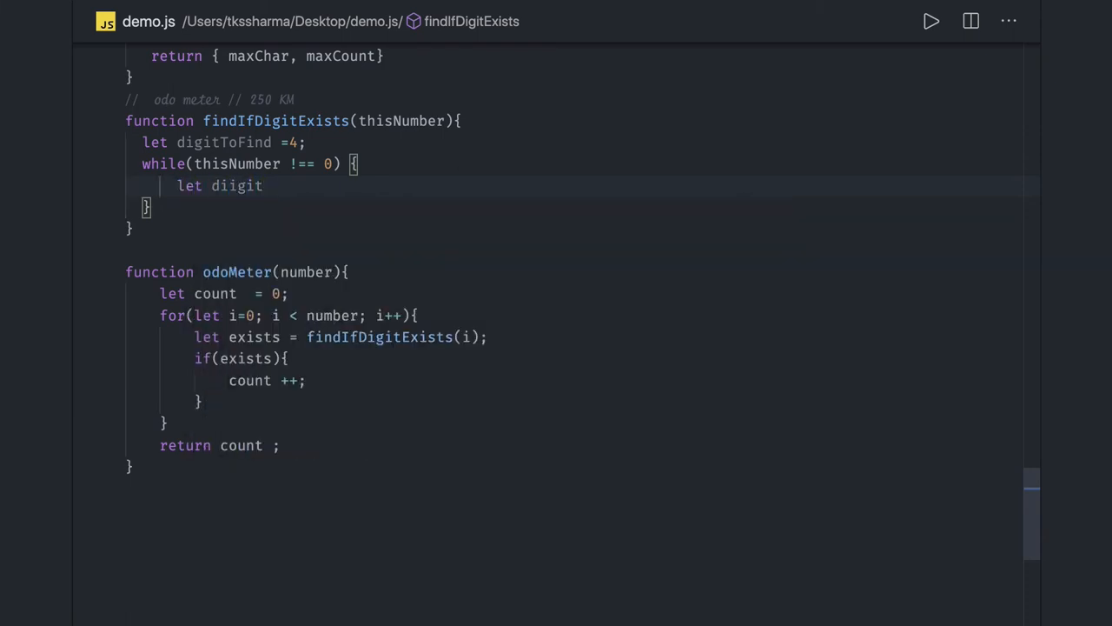
text(= thisNumber)
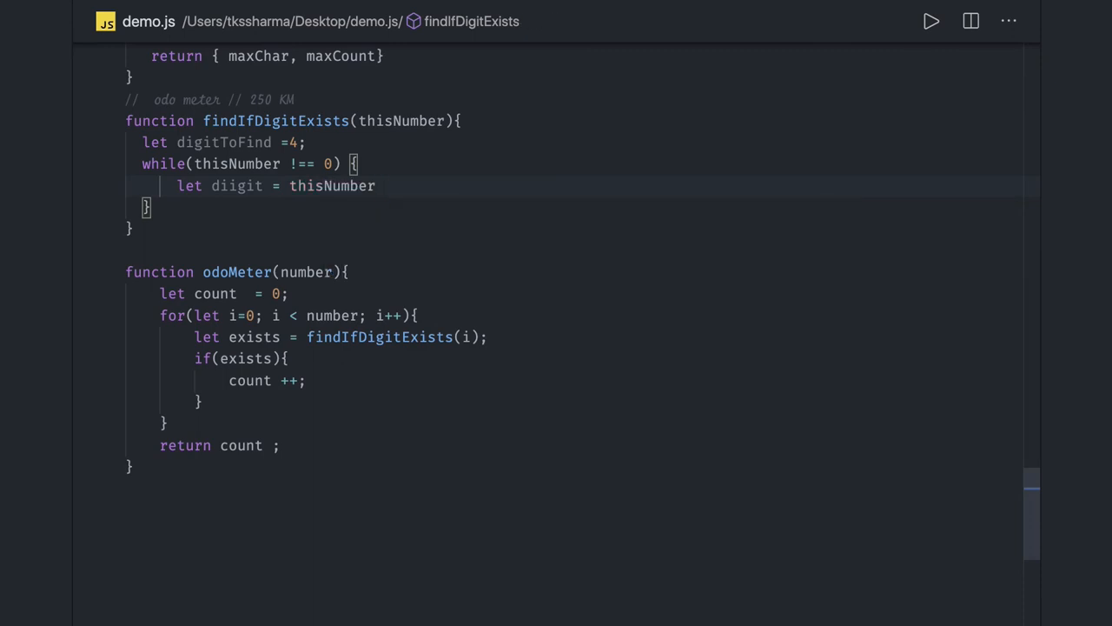
text(%10;)
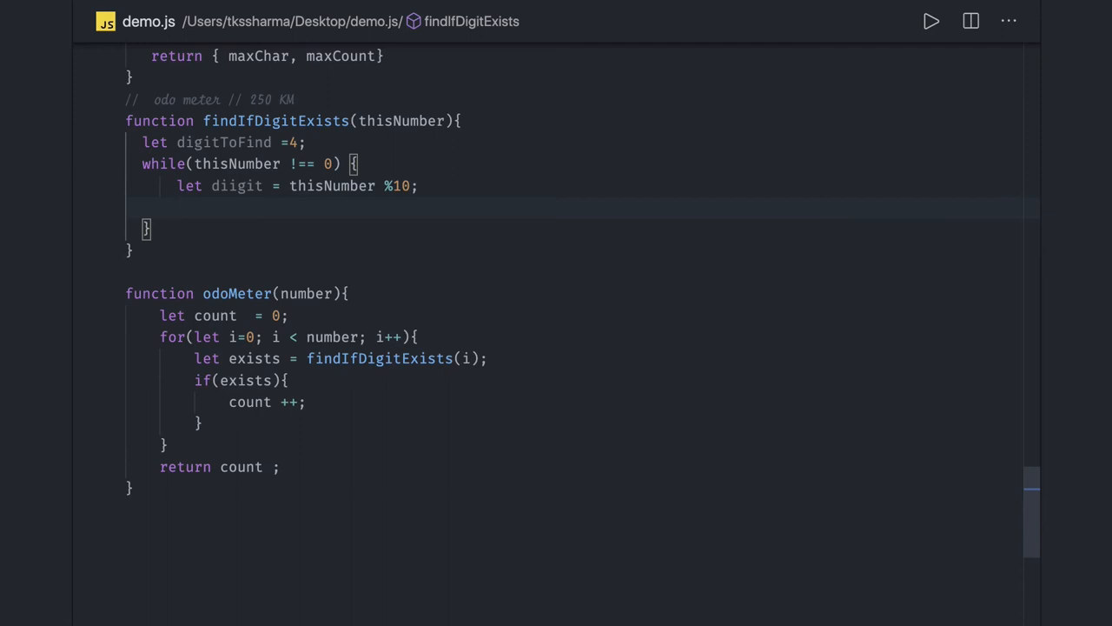
Step: Reassign thisNumber with Math.floor to drop its last digit
text(thisNumber)
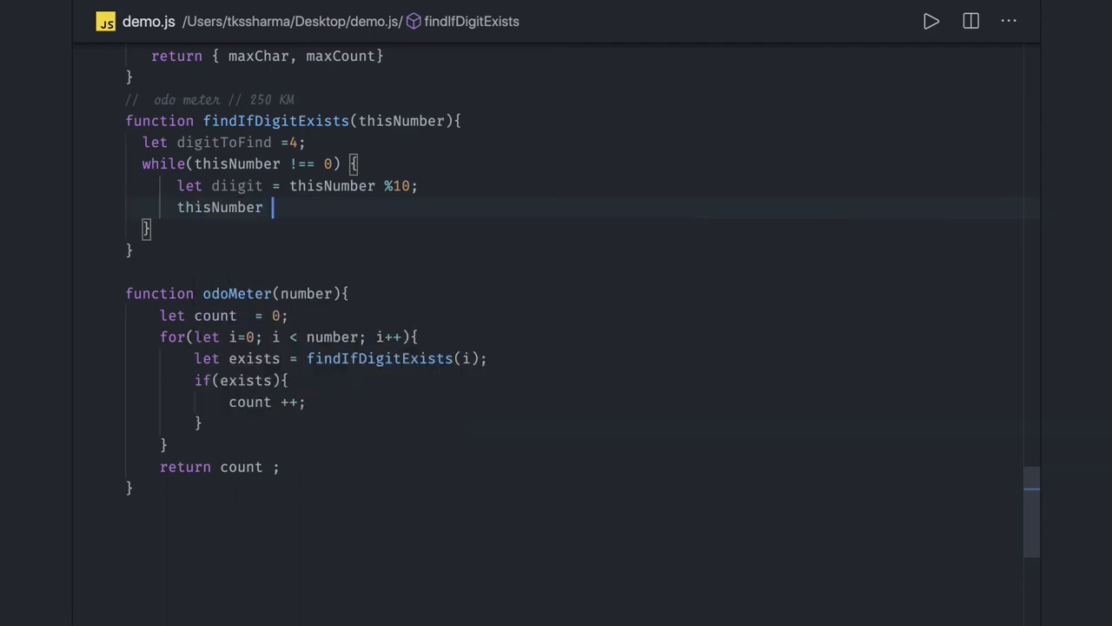
text(= Mat)
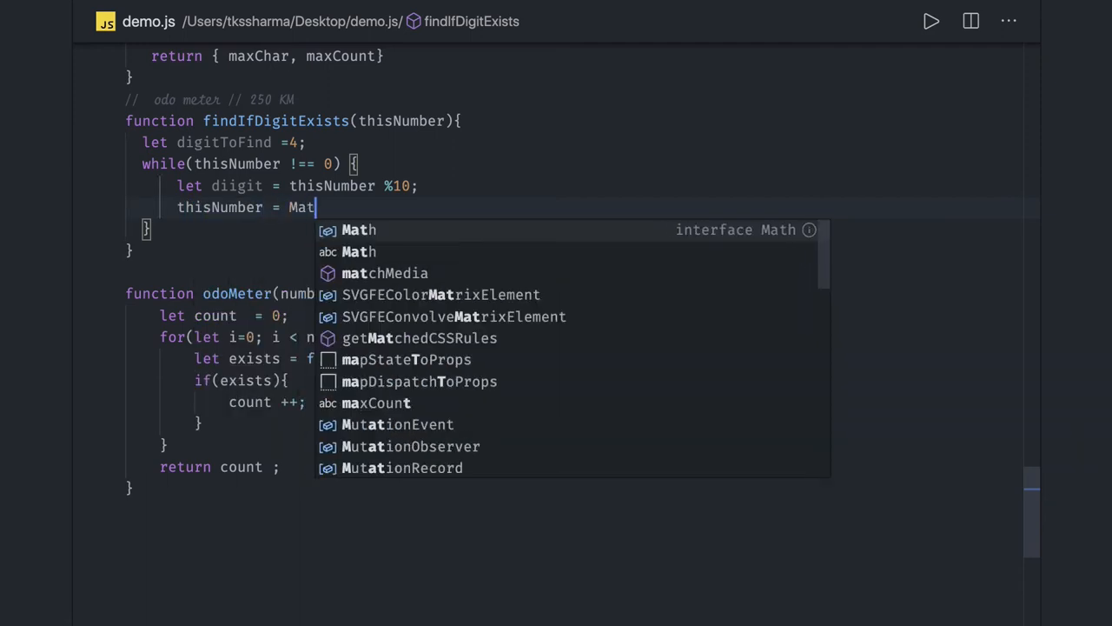
text(h.floor())
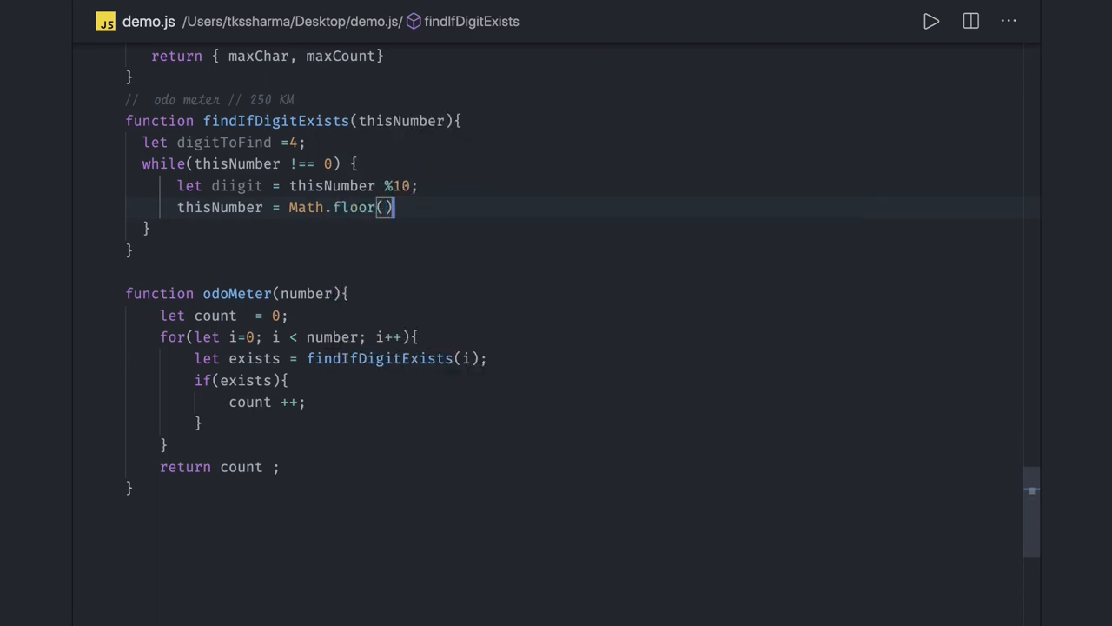
text(this)
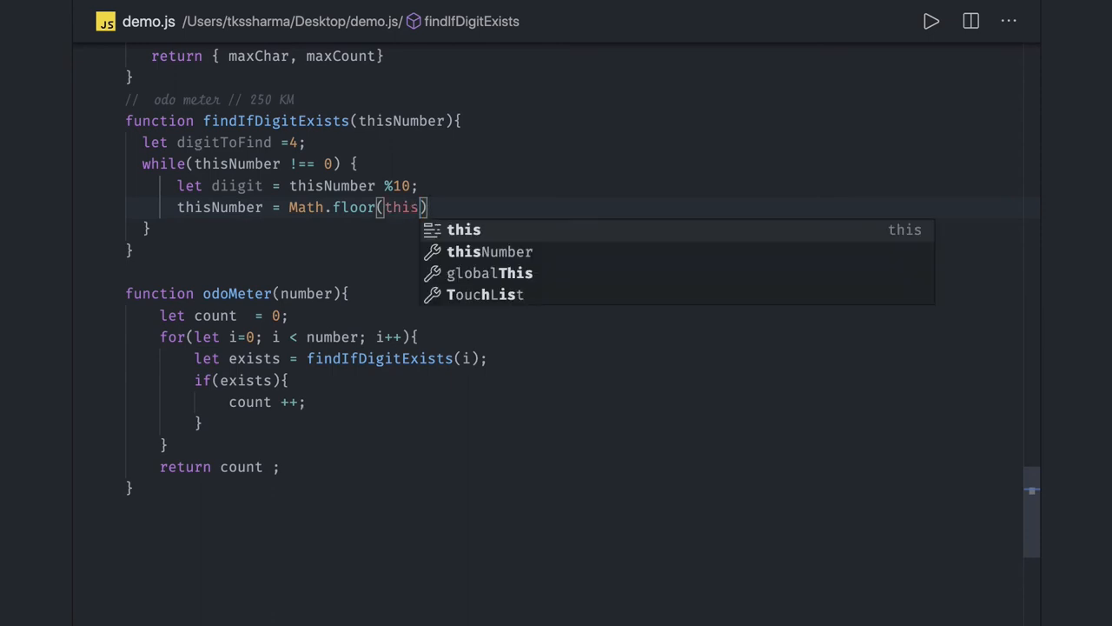
Step: Finish thisNumber/10 and add if(diigit === digitToFind){ returning true
text(Number/10)
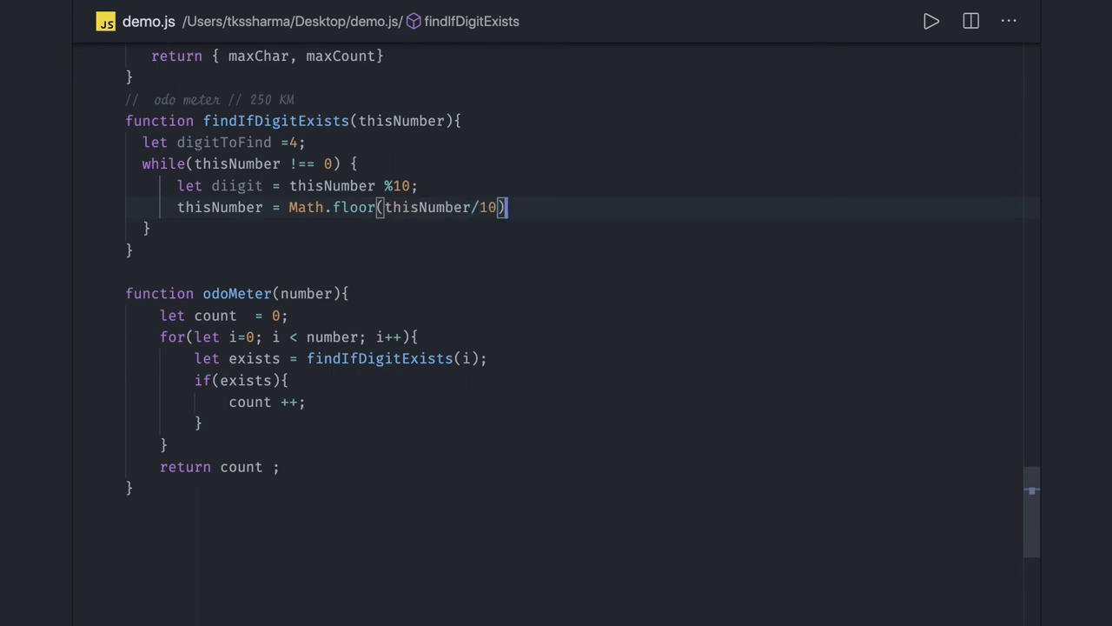
text(i)
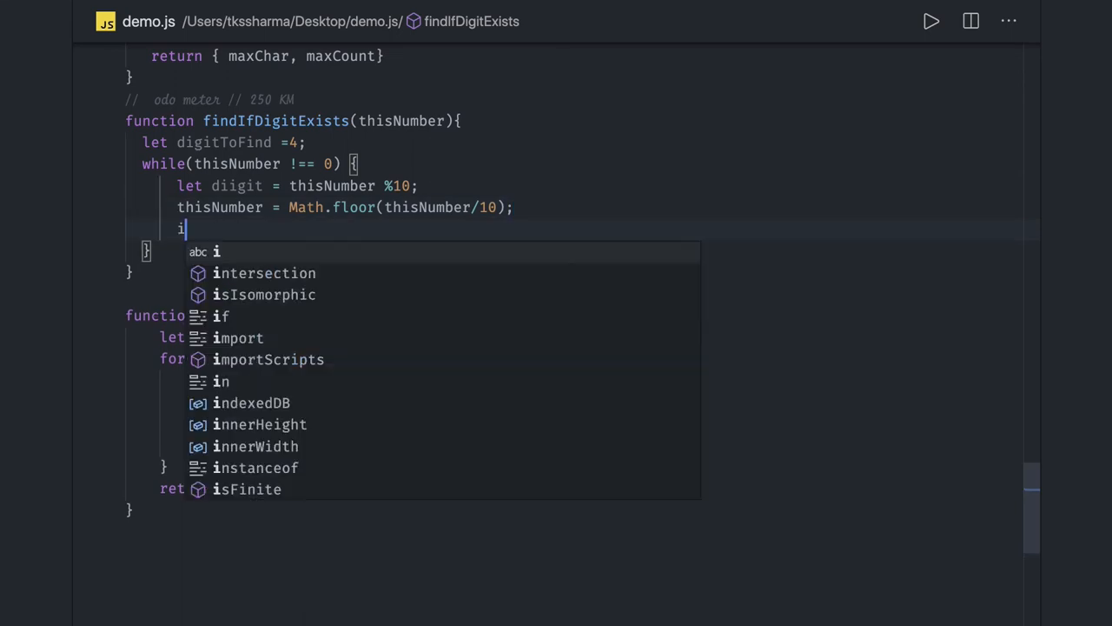
text(f(th))
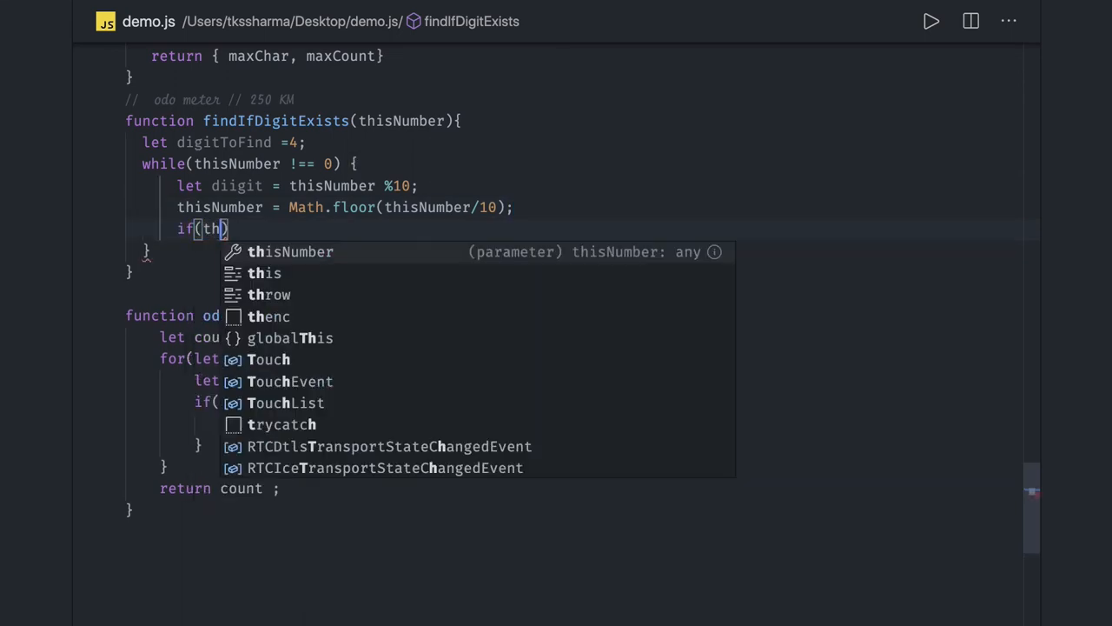
text(is)
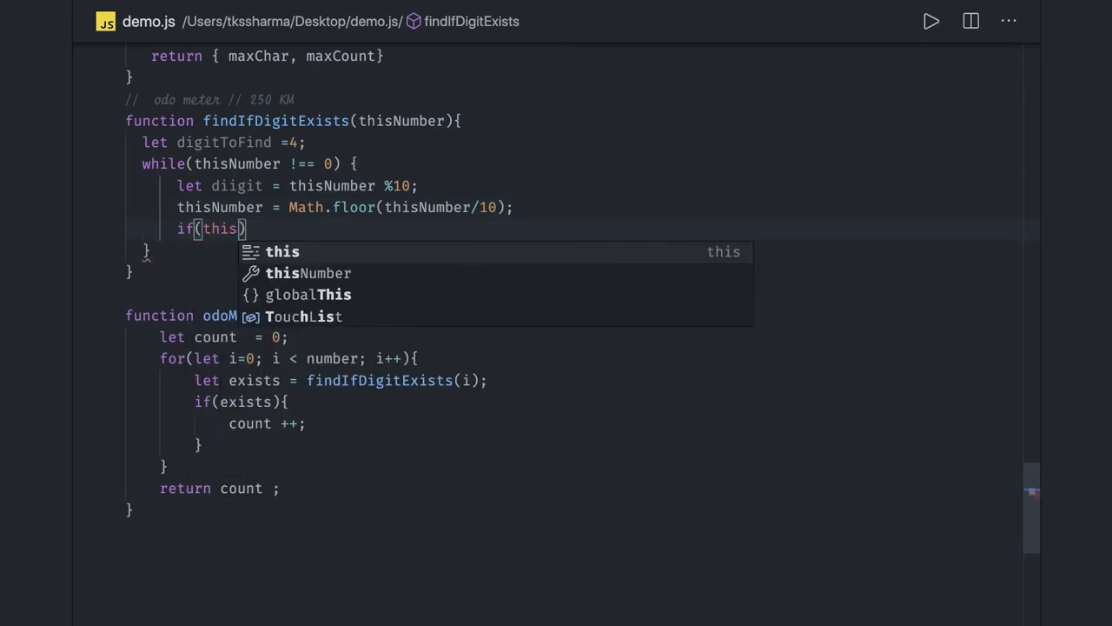
mouse_move(309, 273)
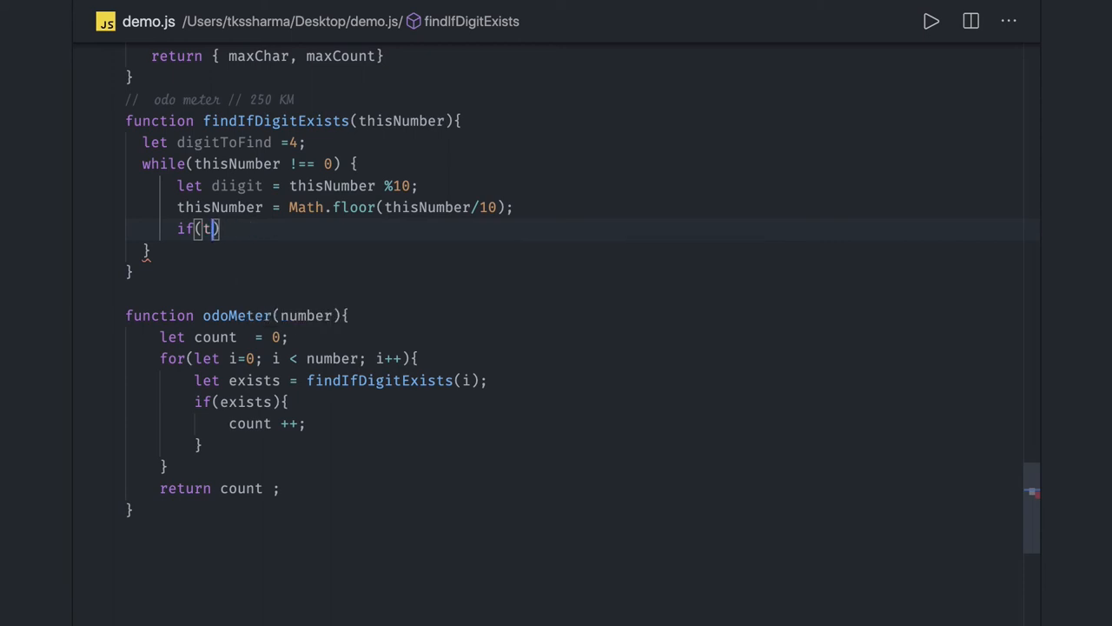
text(diigit =)
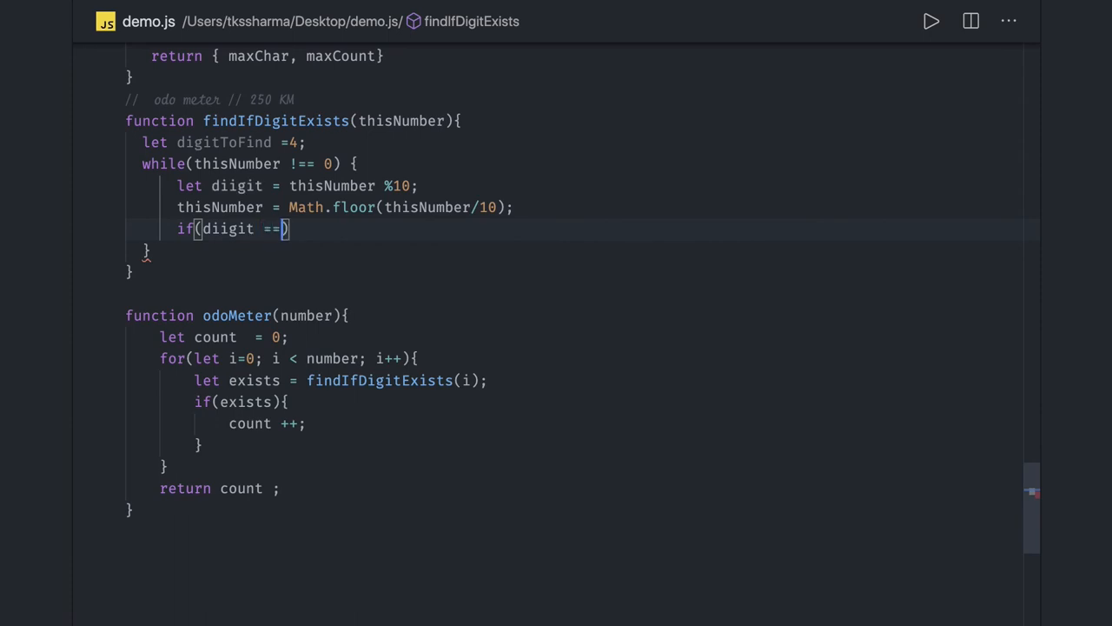
text(=)
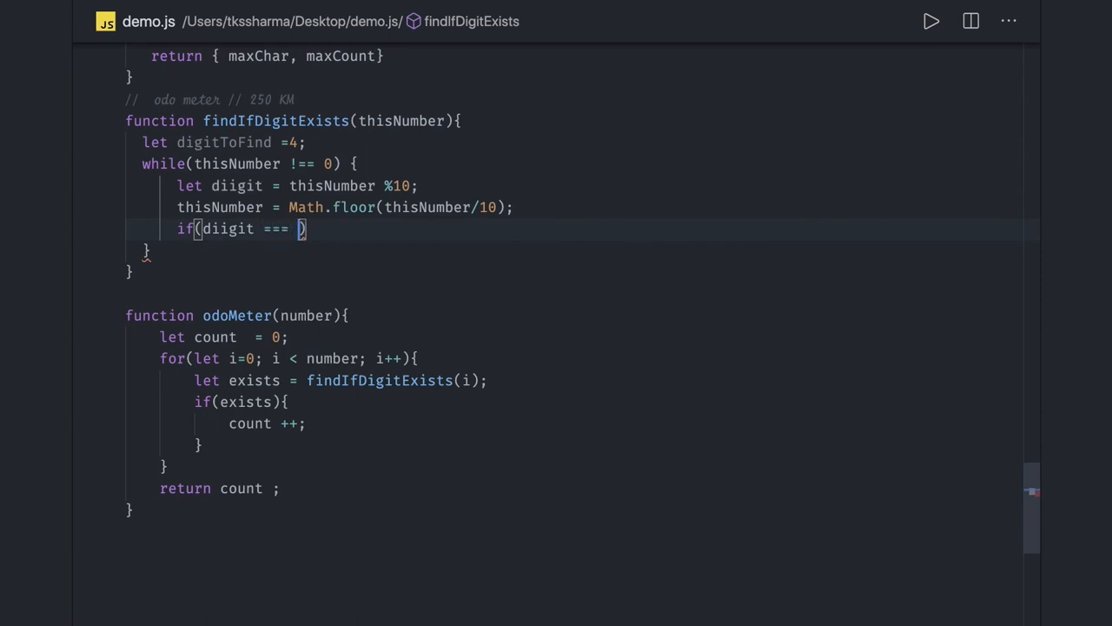
text(digitToFind)
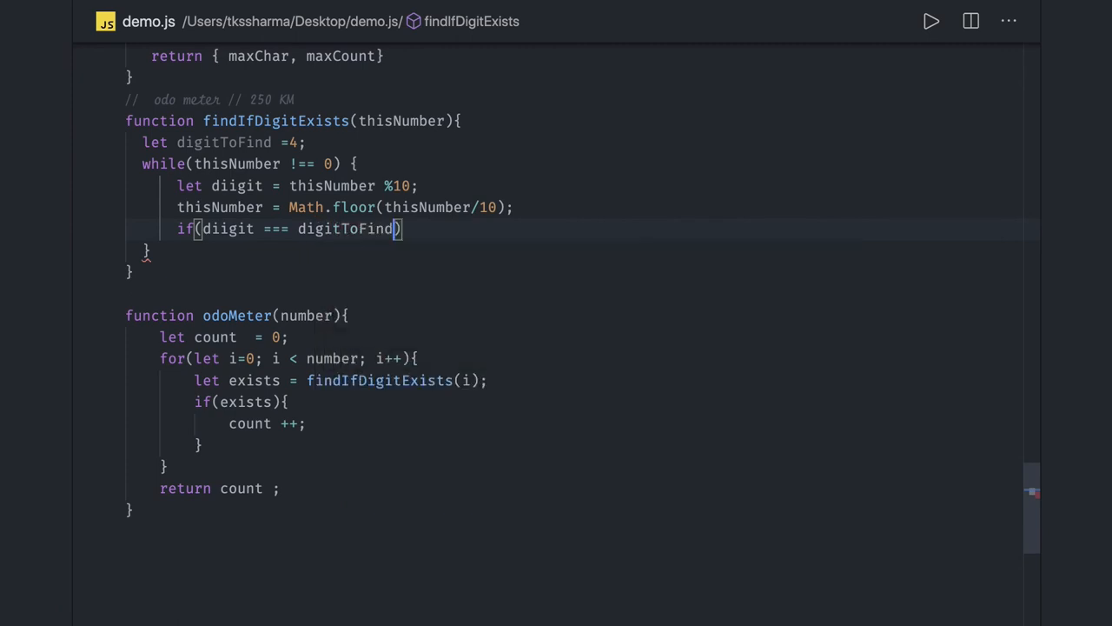
text({)
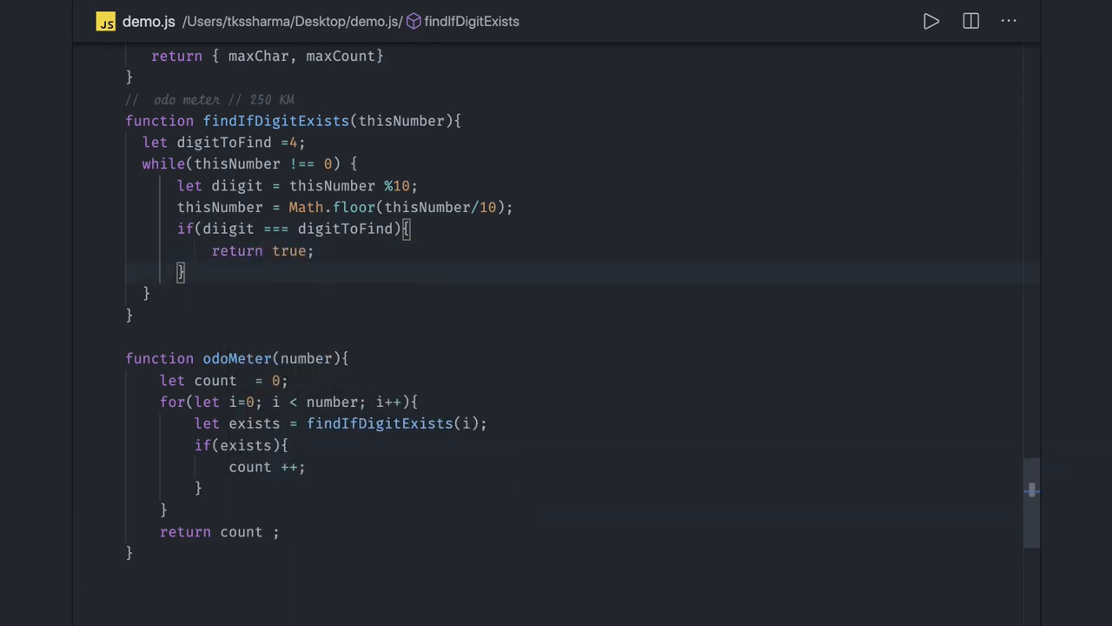
Step: Return false after the while loop ends
text(return)
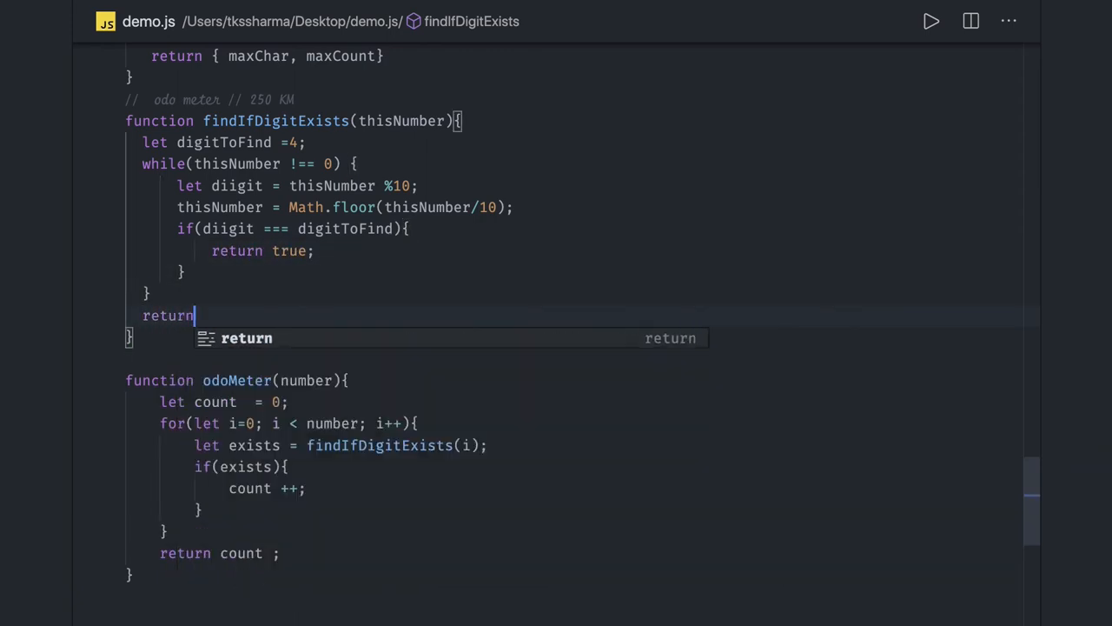
text(false;)
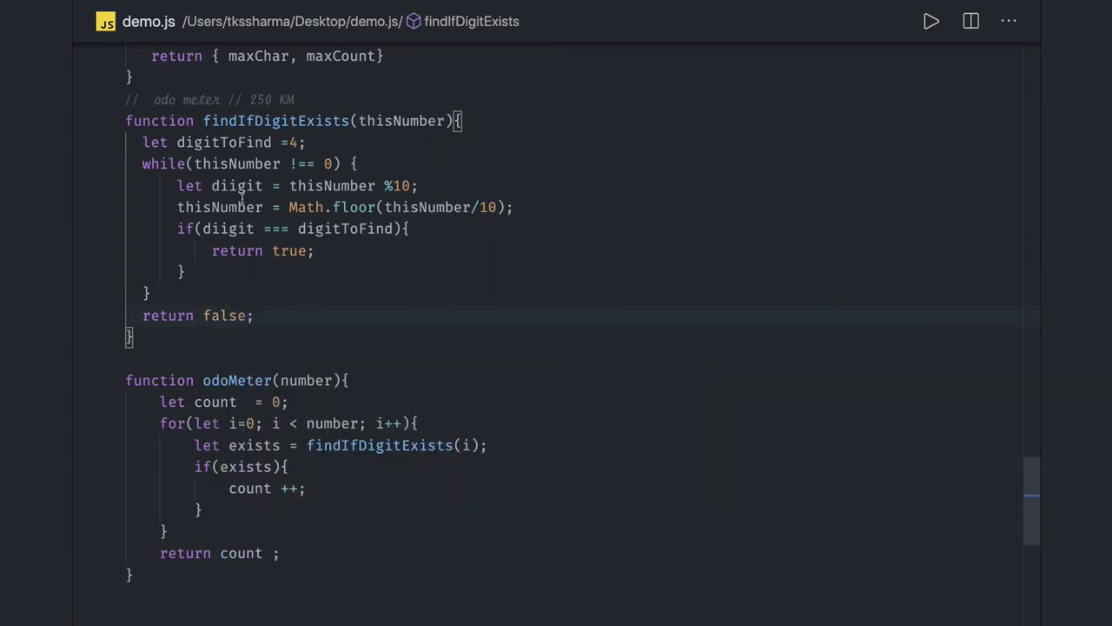
click(332, 185)
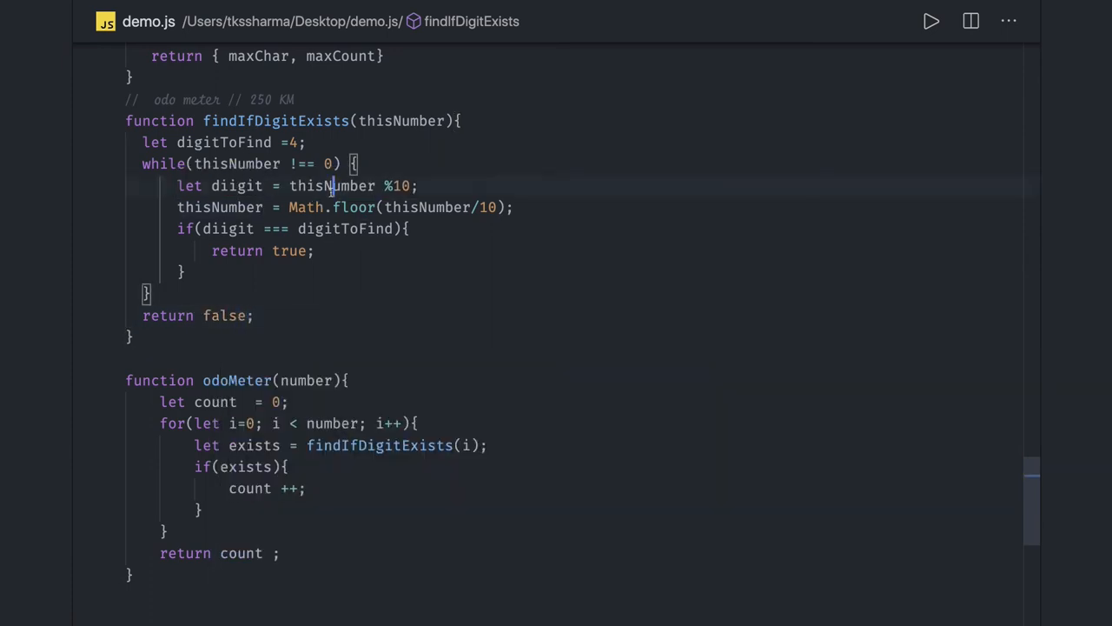
Step: Insert example comments '// 45' and '// 5' above the digit lines
text(//)
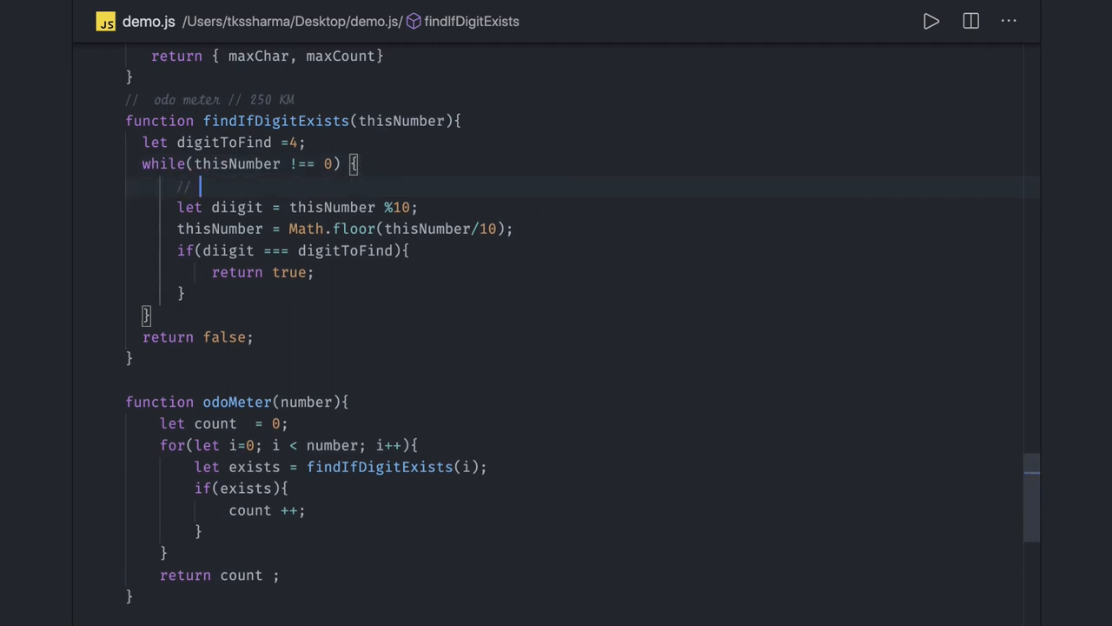
text(45)
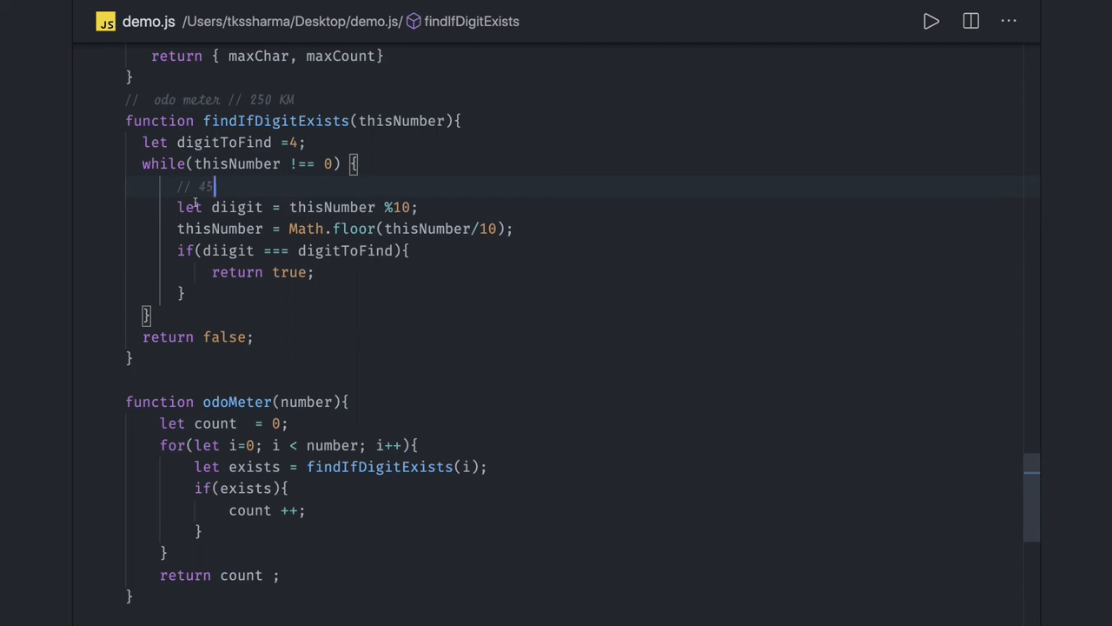
mouse_move(431, 207)
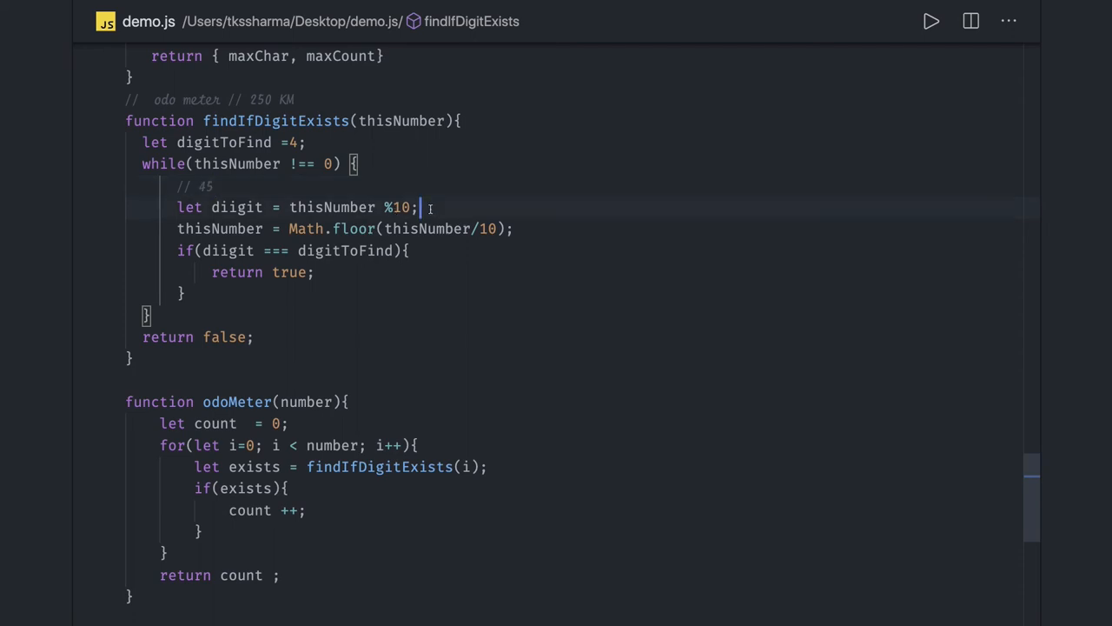
text(// 5)
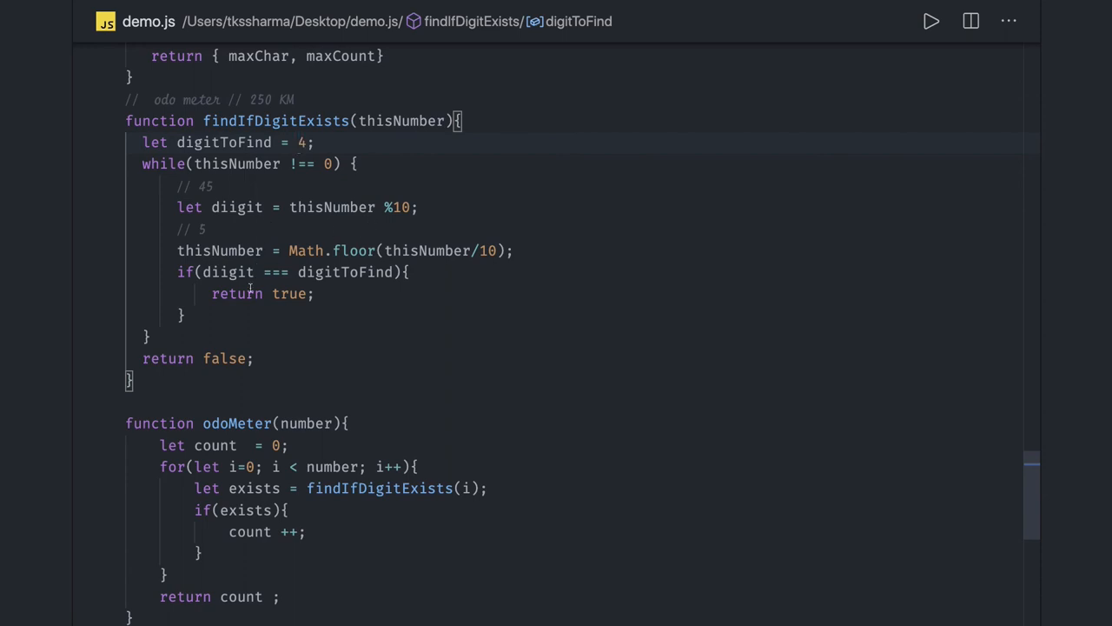
scroll(down, 3)
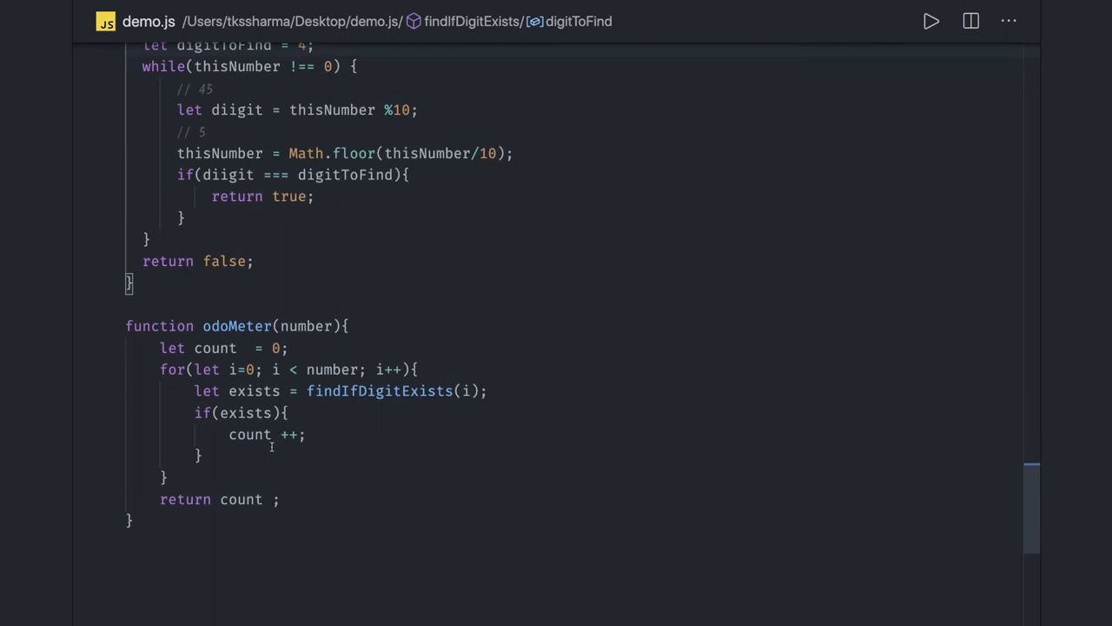
mouse_move(251, 434)
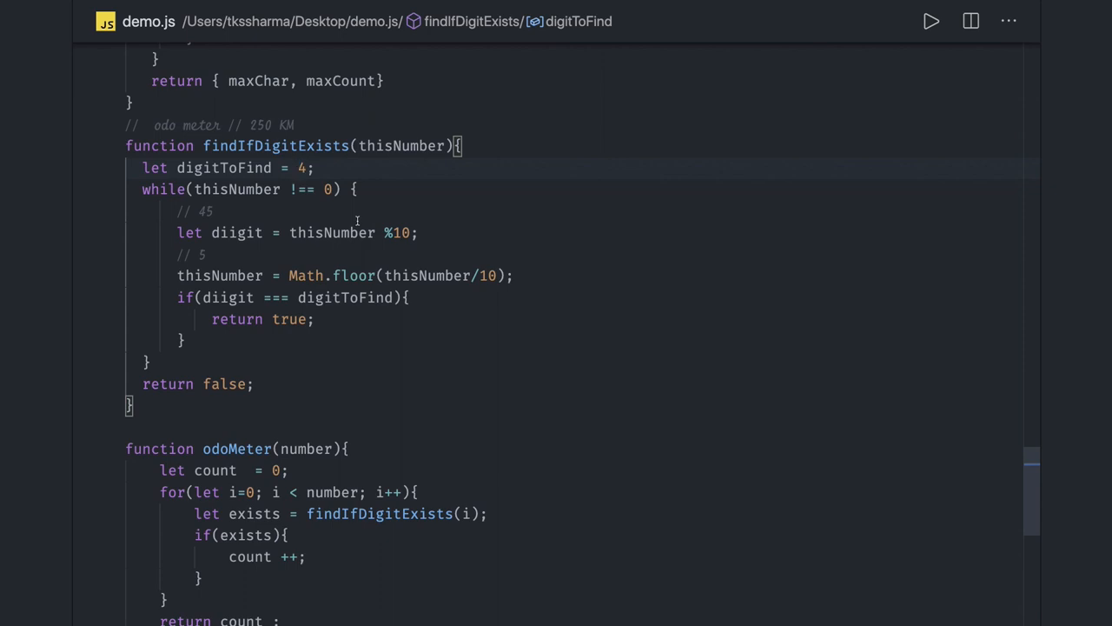
mouse_move(408, 389)
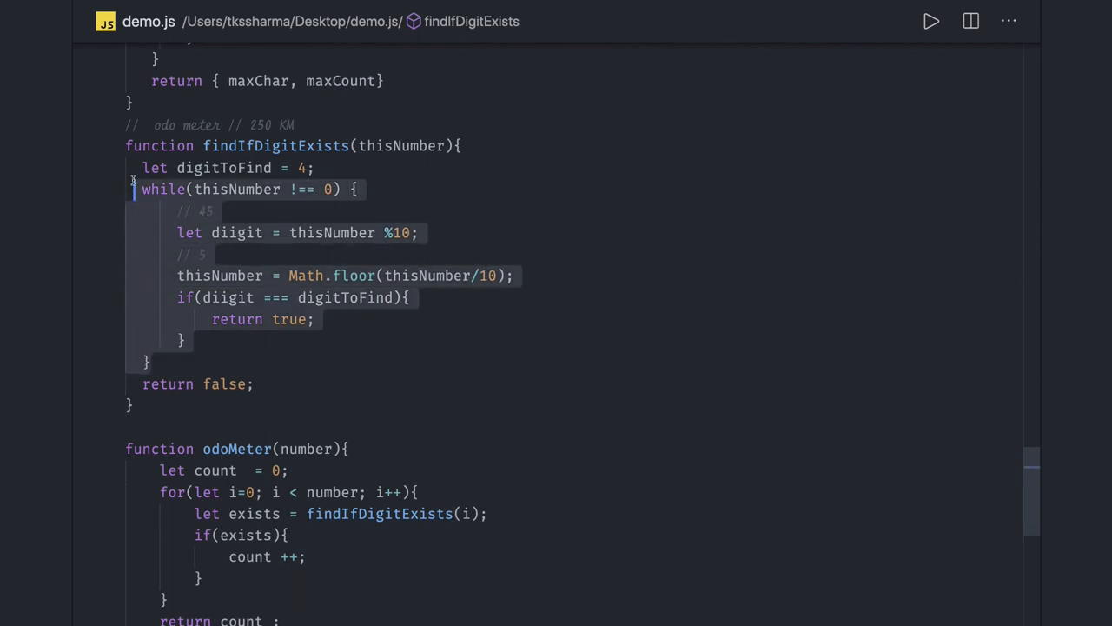
scroll(down, 3)
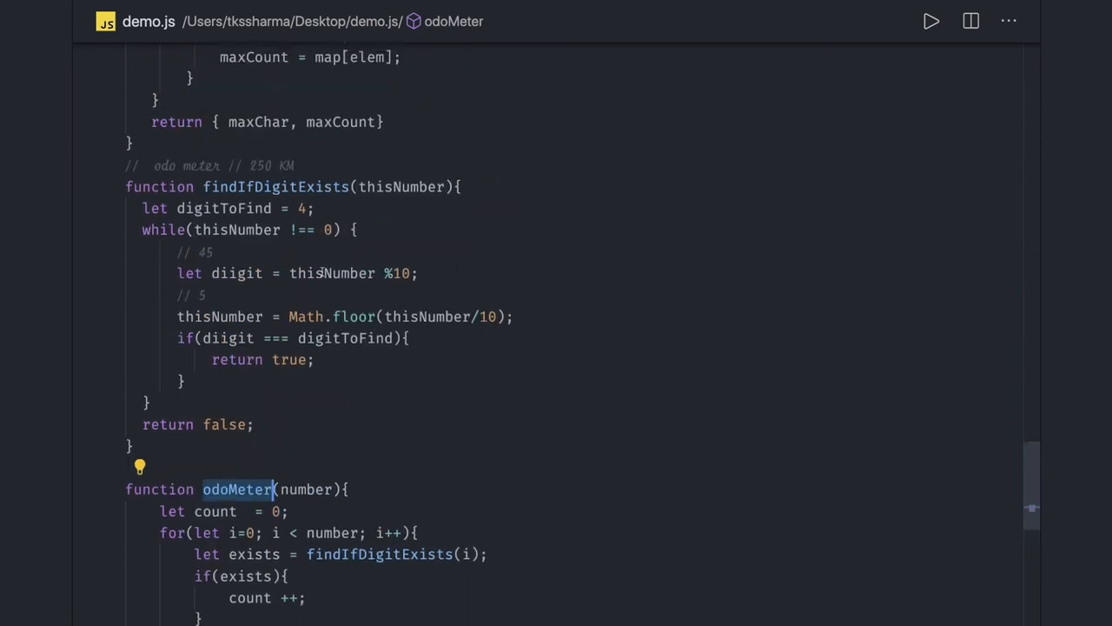
scroll(down, 3)
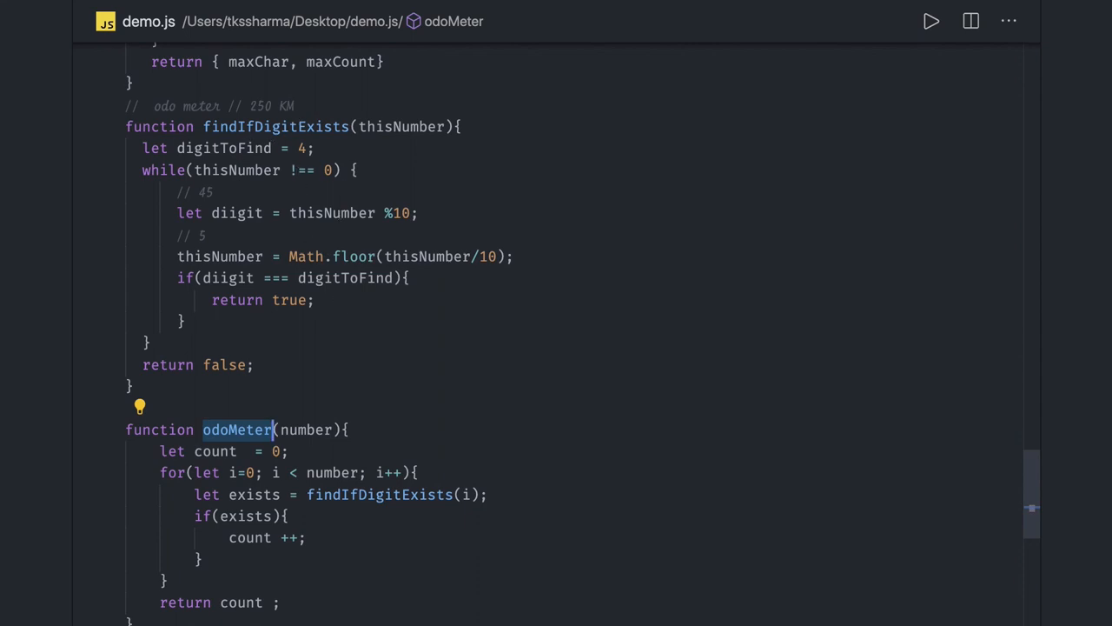
click(271, 429)
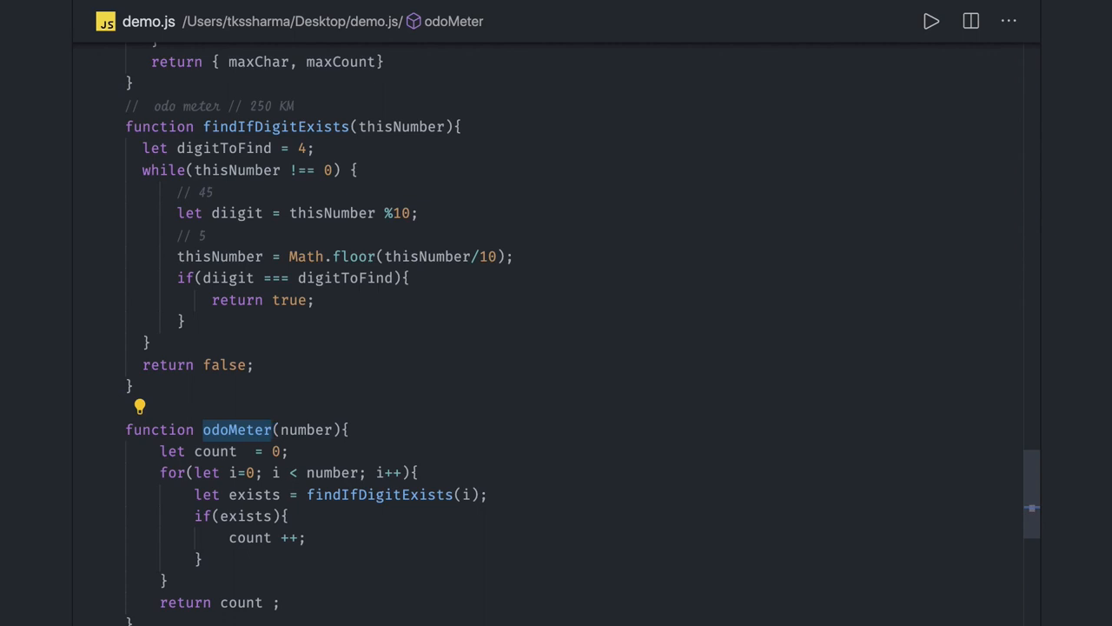